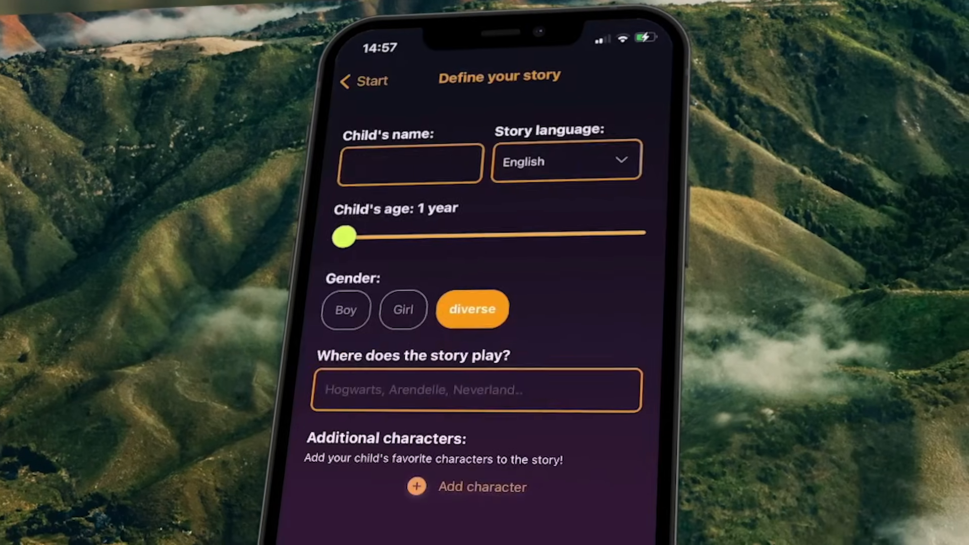
Fill the story form with child name Lucas and extra character Bumble.
type("Lucas")
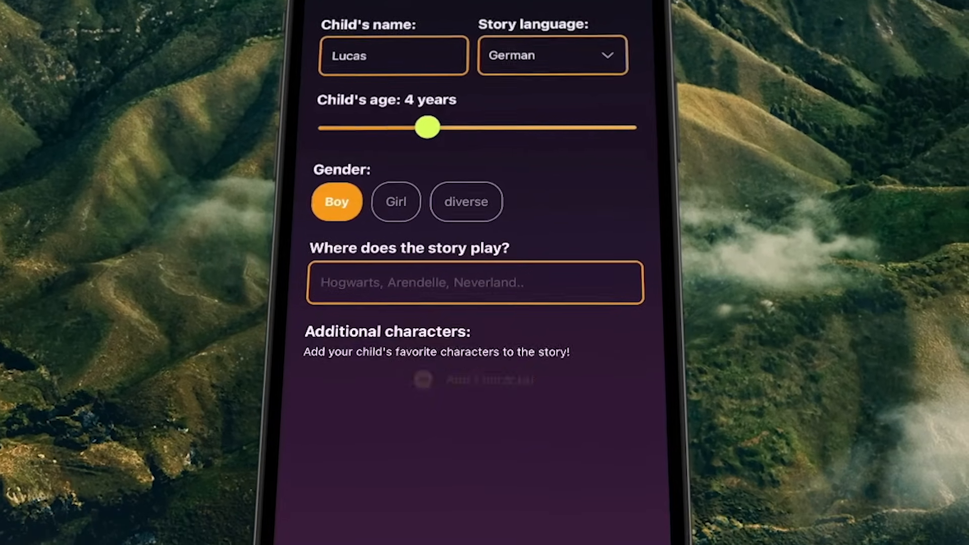
type("Bumble")
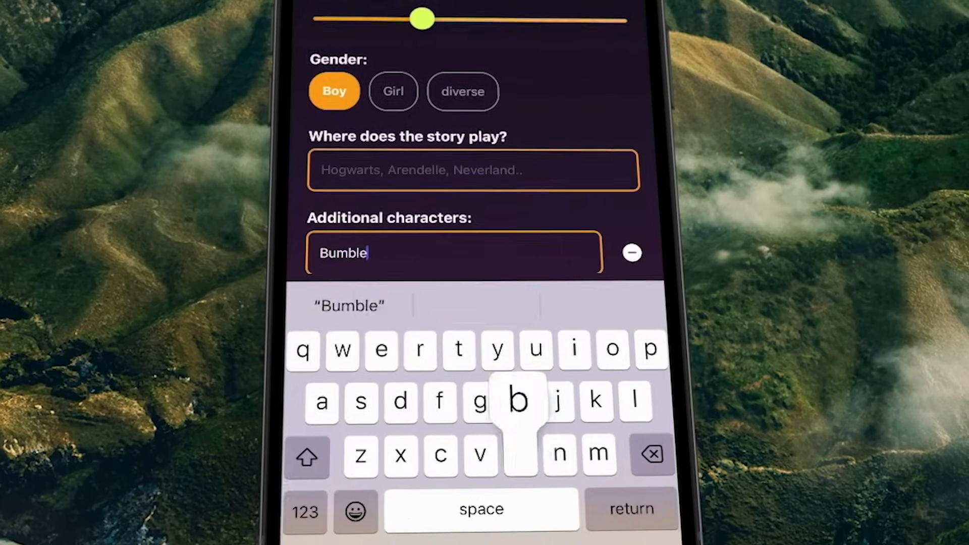
type("Hogwq")
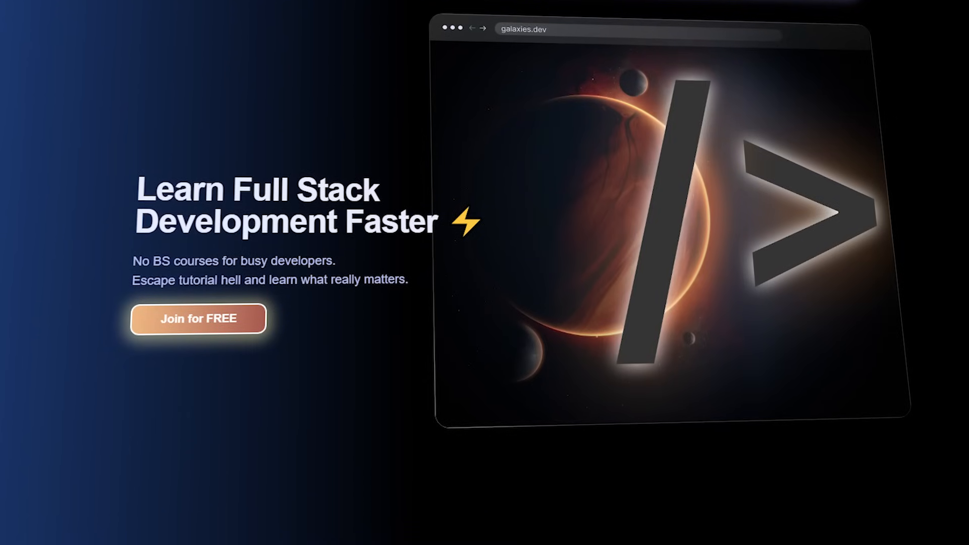
Scroll the galaxies.dev homepage down to the course cards.
scroll("down", 3)
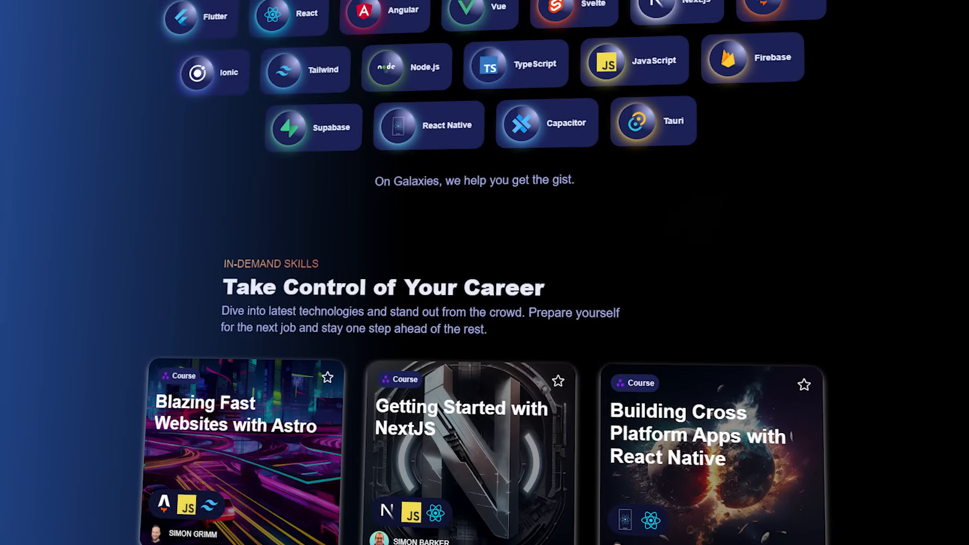
scroll("down", 3)
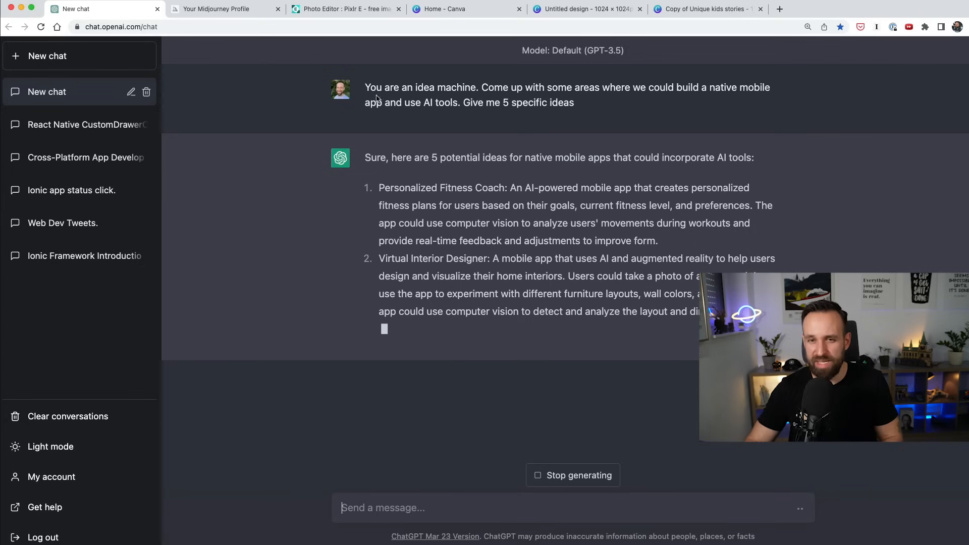
mouse_move(291, 290)
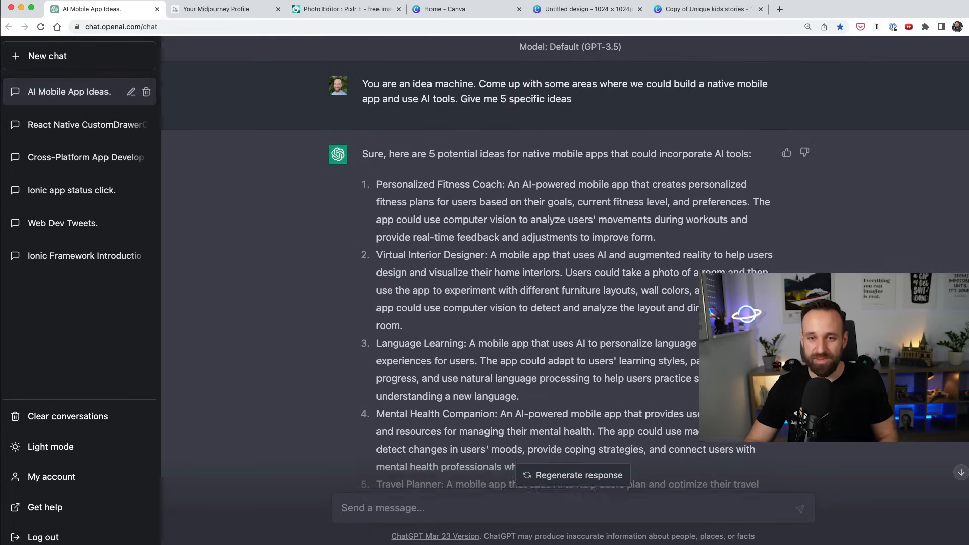
Review the generated AI mobile app ideas and move on to the Midjourney tab.
left_click_drag(377, 184, 594, 364)
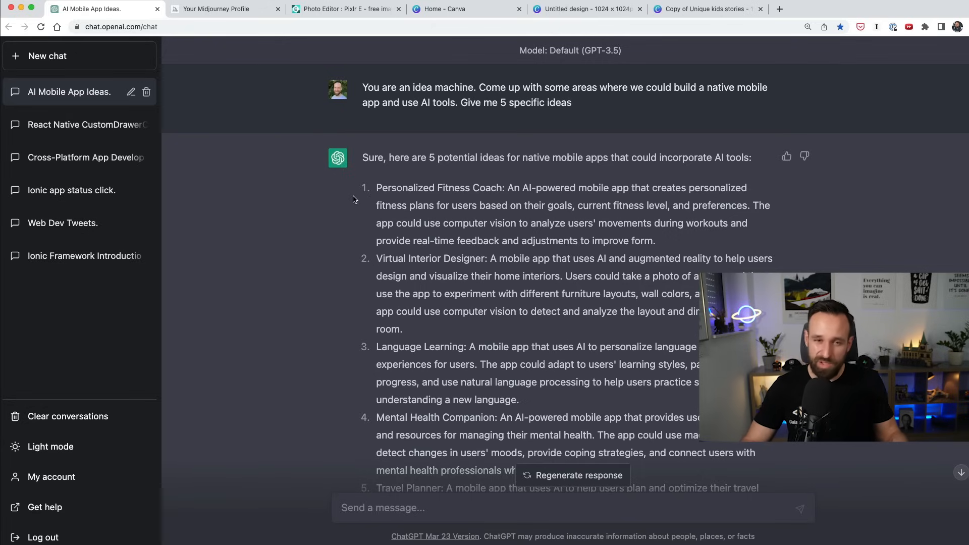
left_click(216, 9)
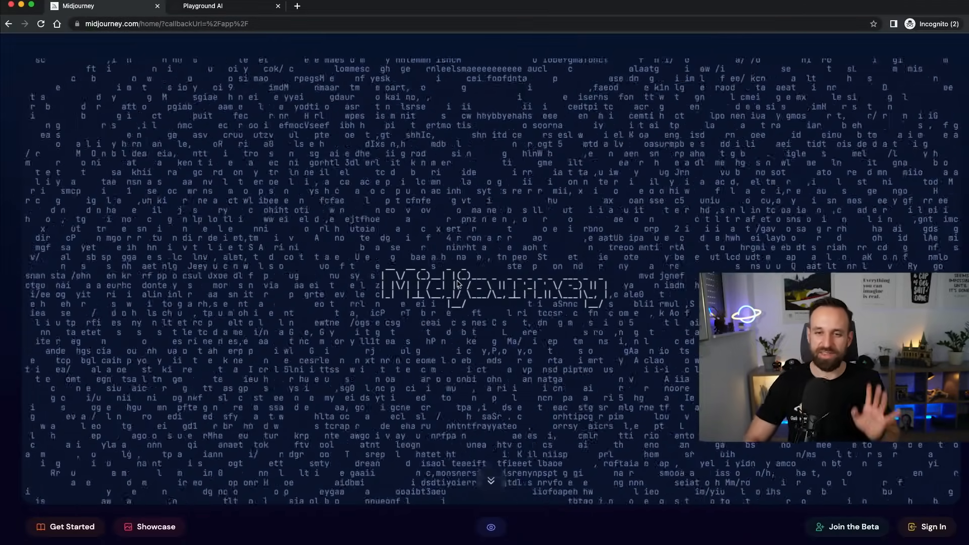
Browse Midjourney's landing page, view Playground AI's homepage, then return to Discord.
scroll("down", 3)
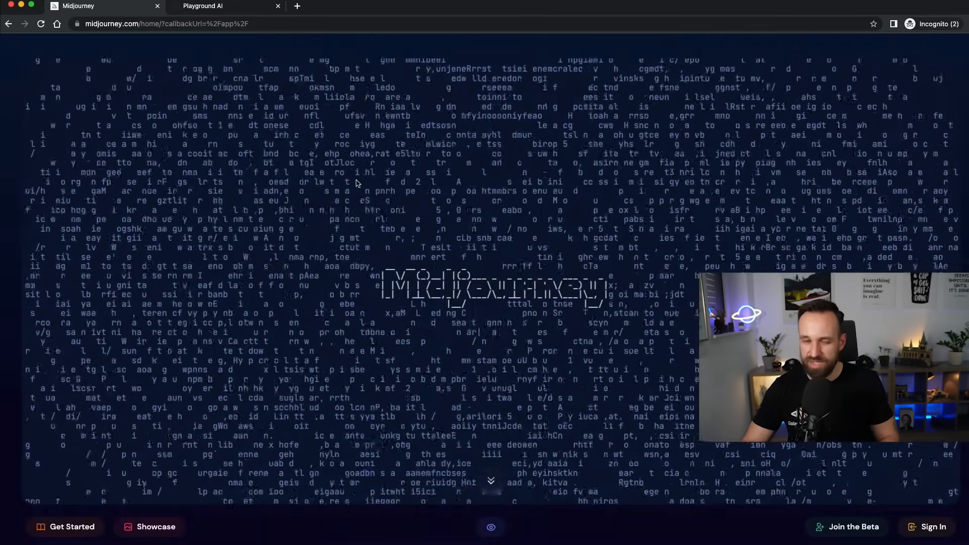
left_click(227, 6)
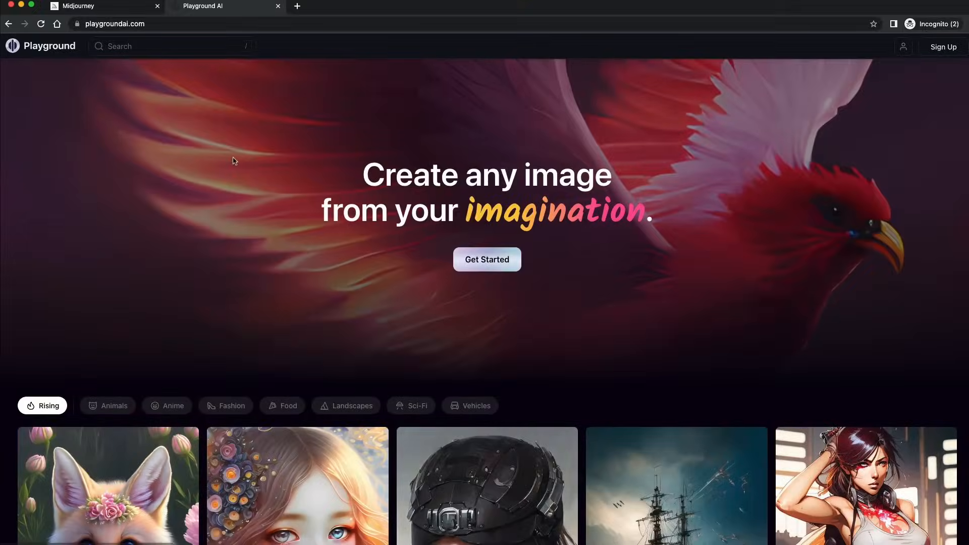
left_click(99, 6)
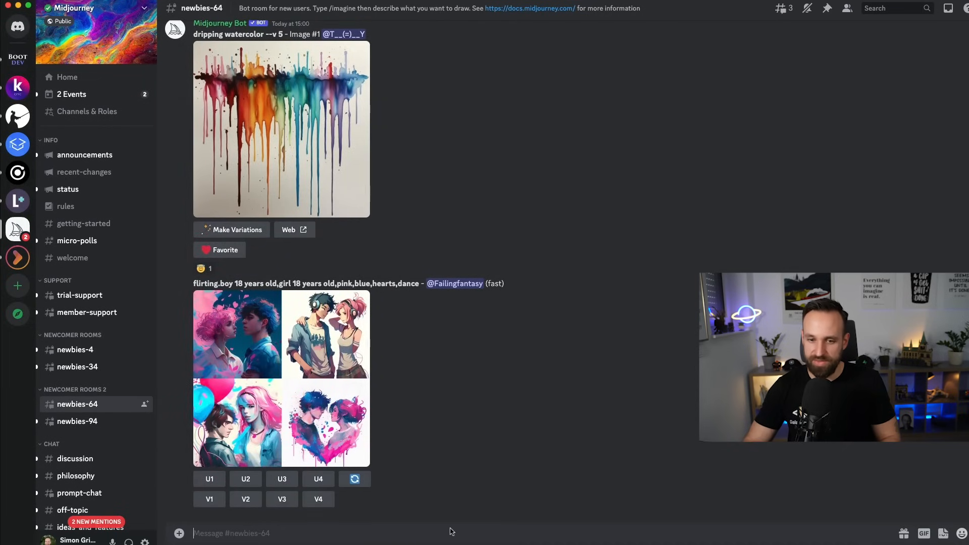
Begin an /imagine command in #newbies-64, then switch to the Ionic Academy general channel.
type("/imagine prompt")
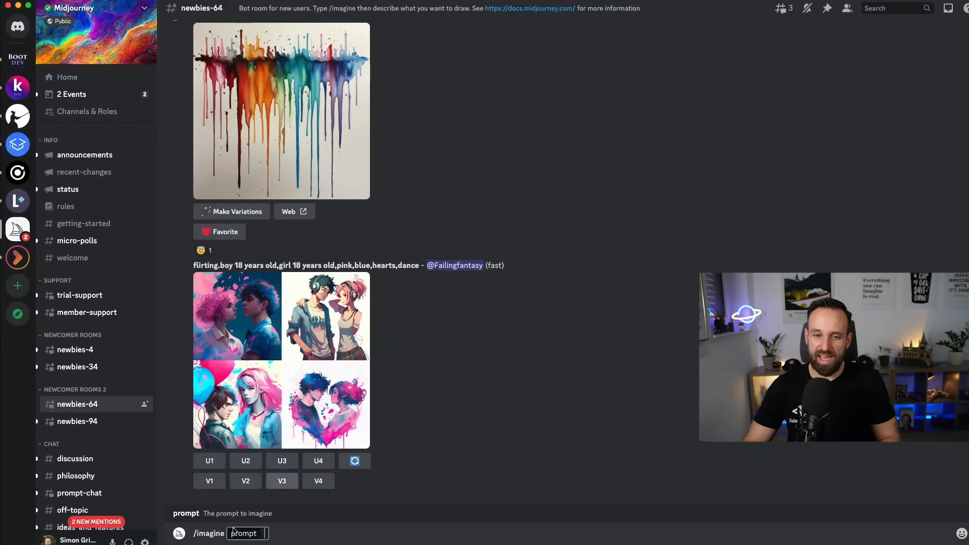
mouse_move(446, 522)
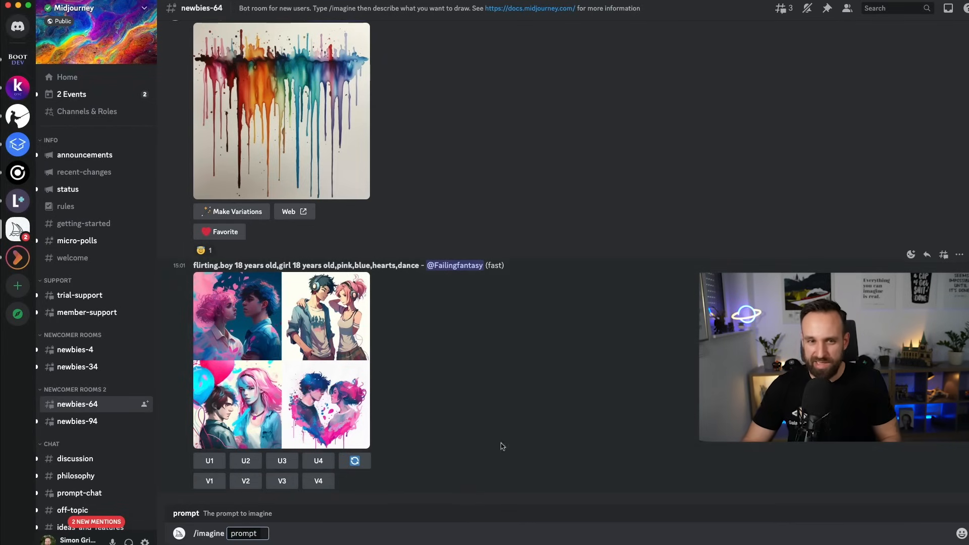
left_click(17, 144)
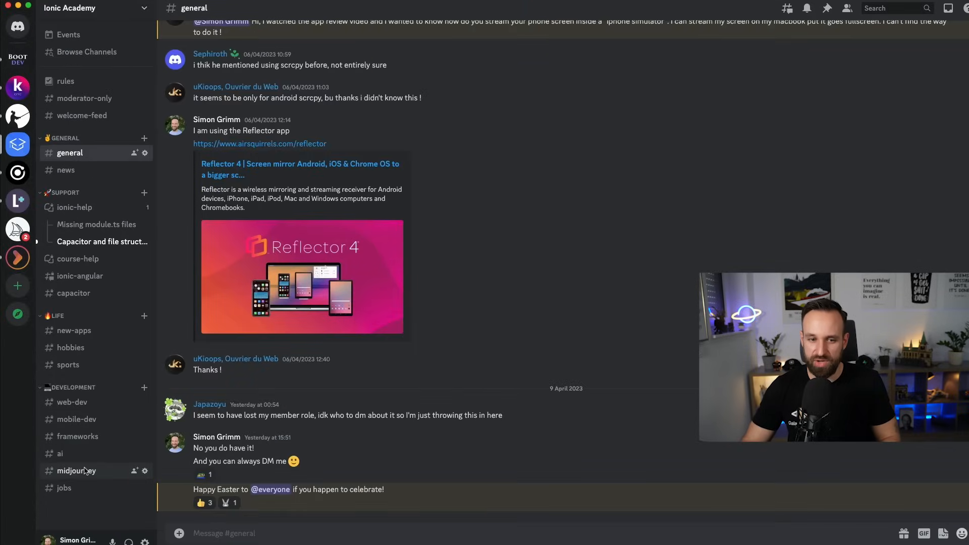
left_click(76, 470)
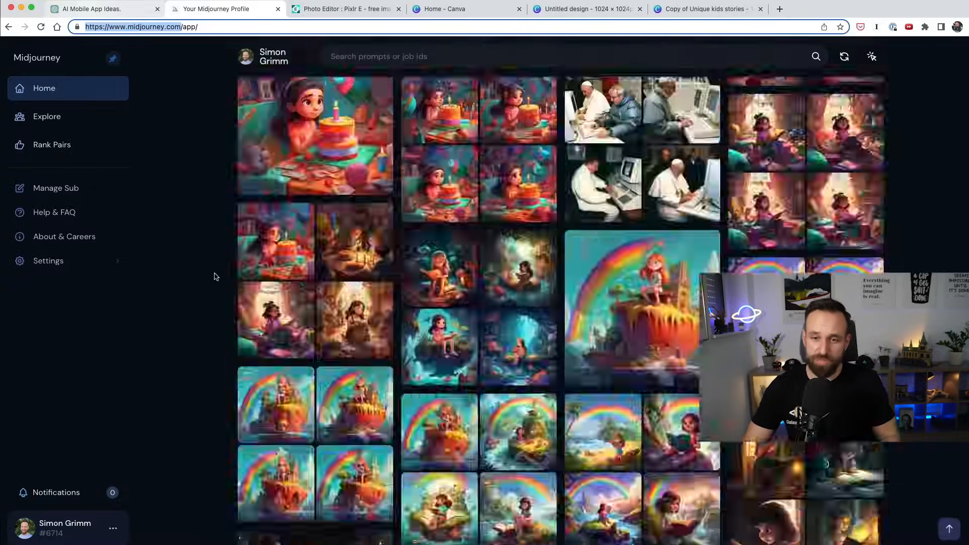
Review the kids bedtime story app grid, then view the moonlit girl bedtime app designs.
scroll("down", 3)
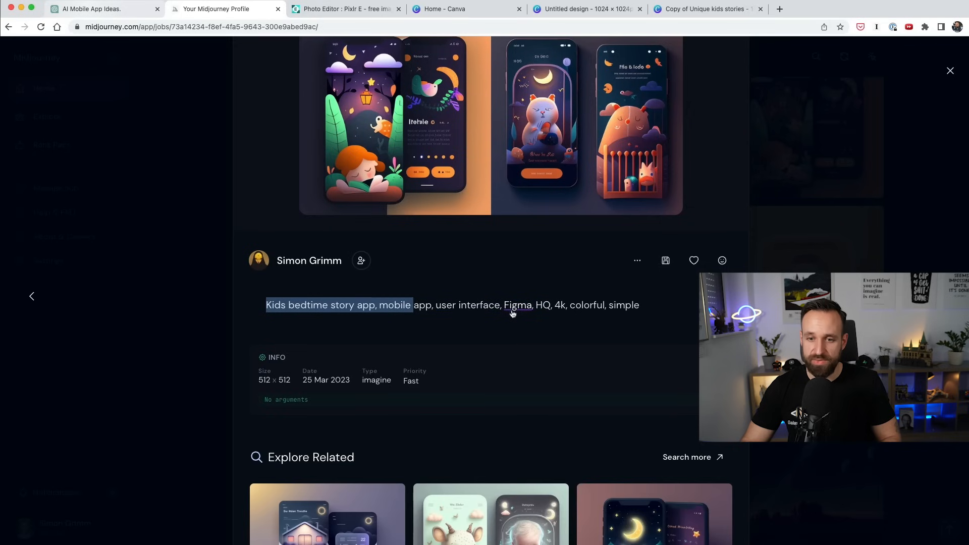
mouse_move(600, 314)
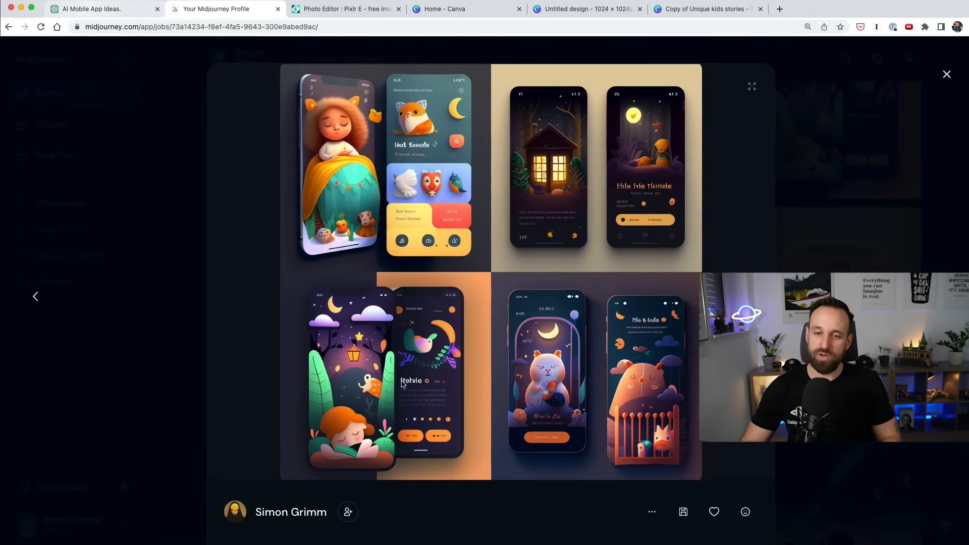
mouse_move(423, 157)
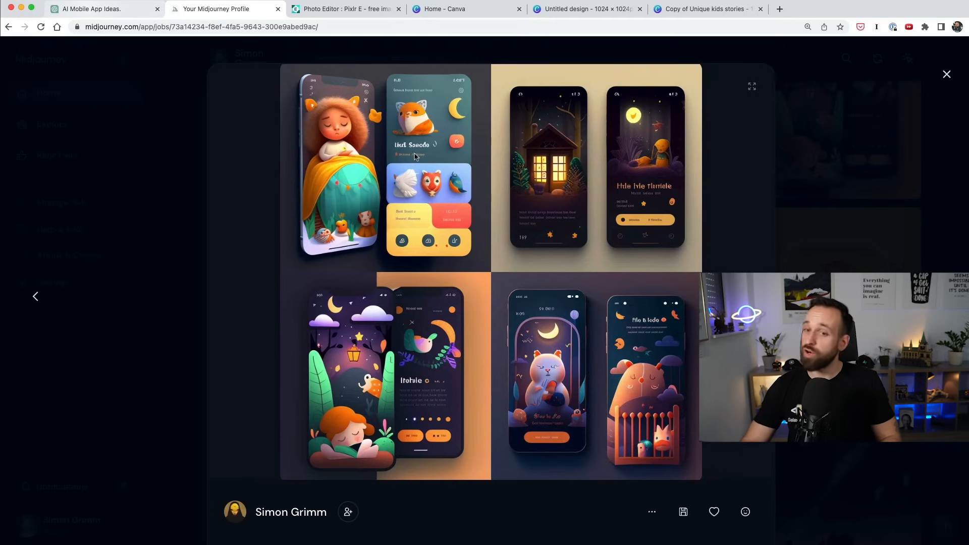
left_click(946, 74)
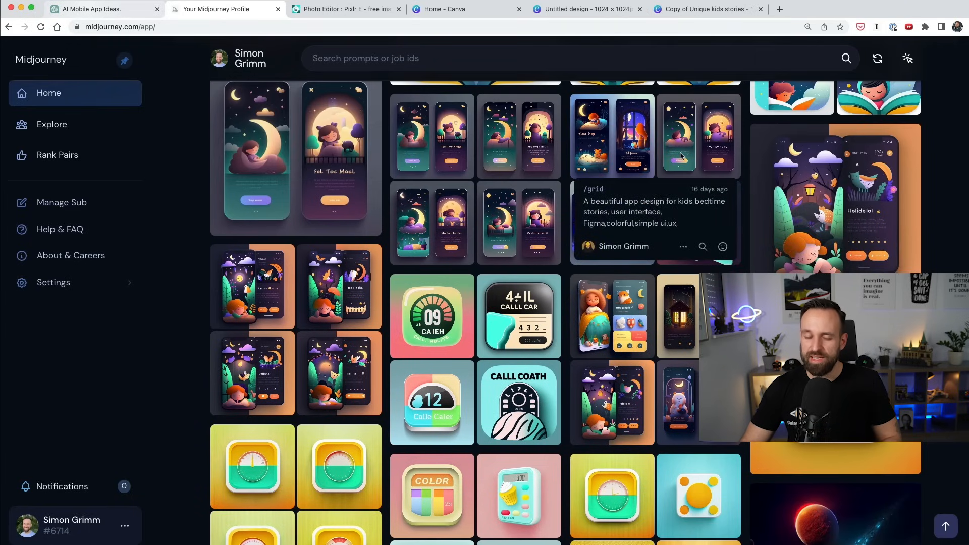
left_click(613, 137)
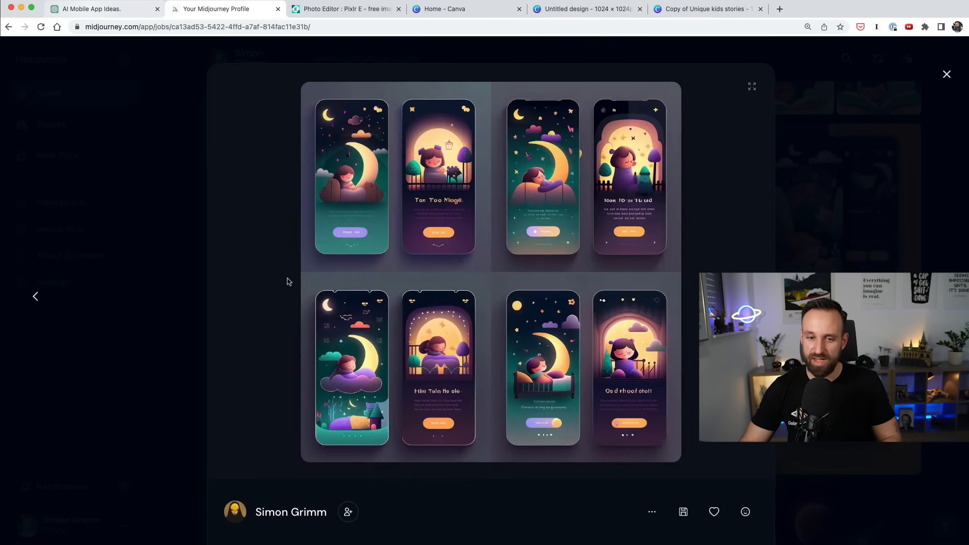
mouse_move(645, 382)
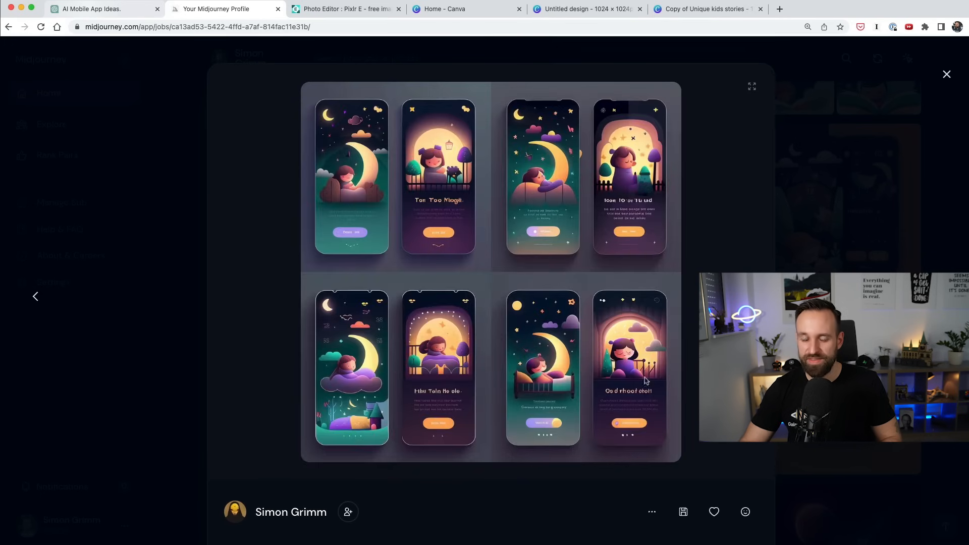
mouse_move(471, 291)
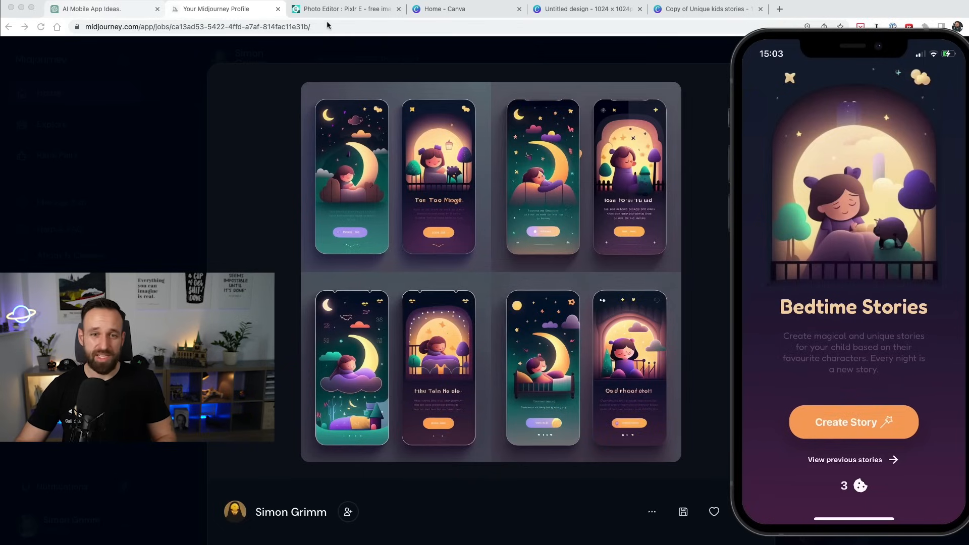
Show Pixlr E's home, check Canva's recent designs, then return to Discord's midjourney channel.
left_click(345, 9)
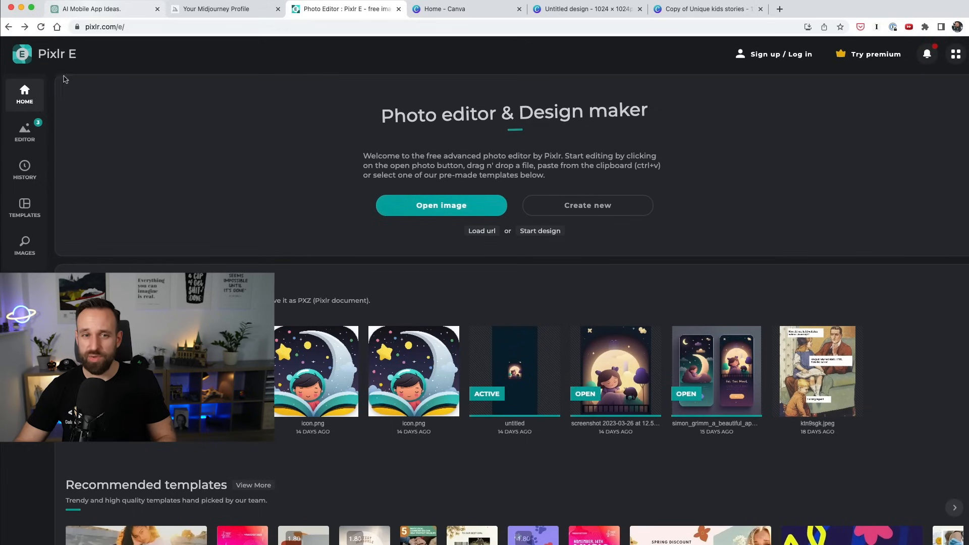
mouse_move(606, 366)
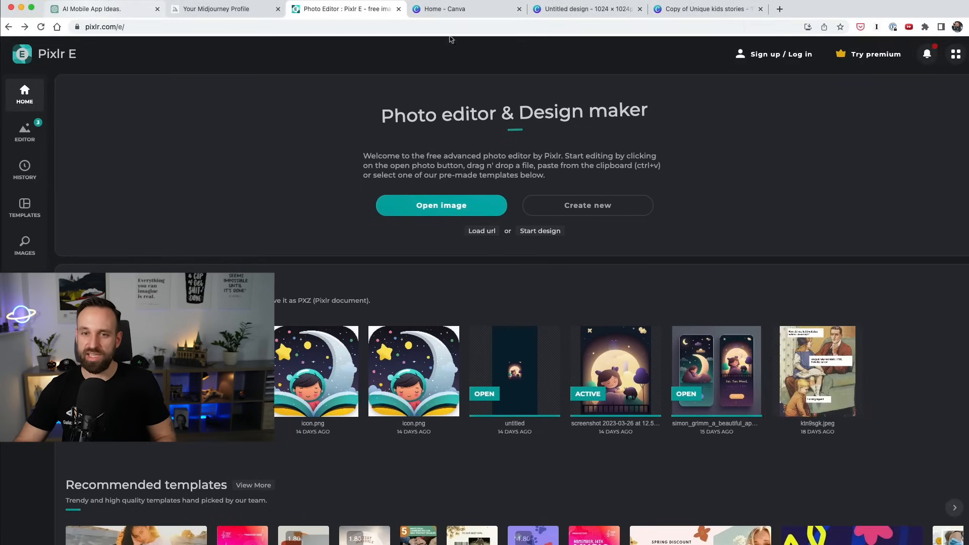
left_click(585, 9)
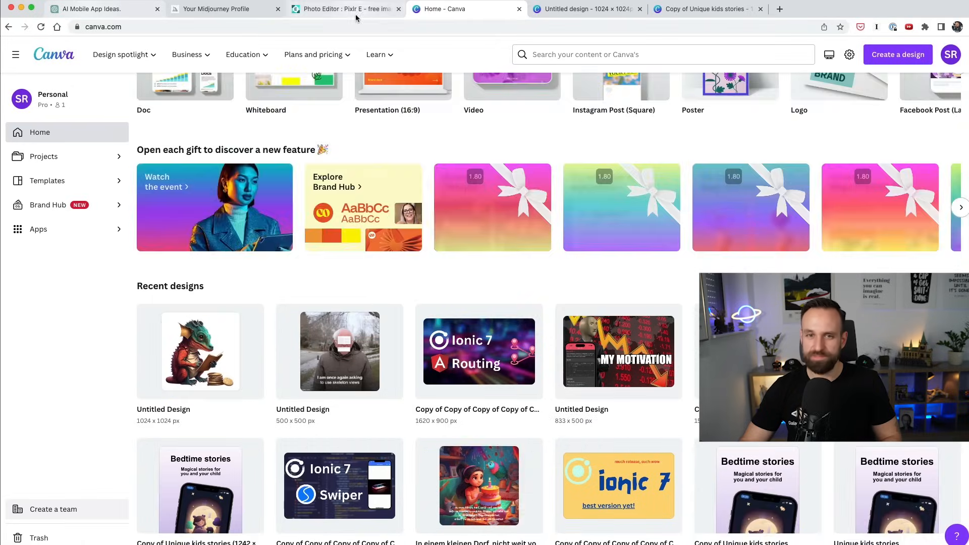
left_click(344, 9)
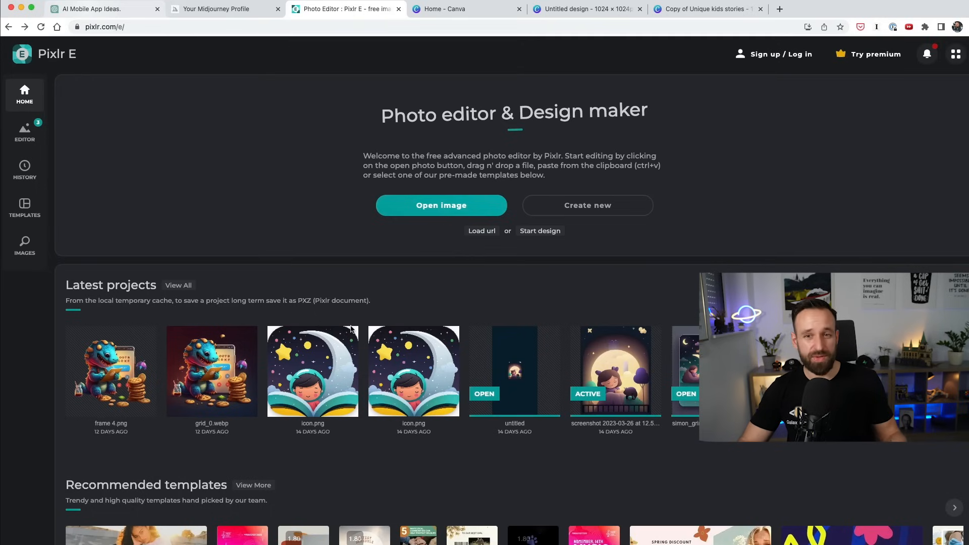
left_click(900, 9)
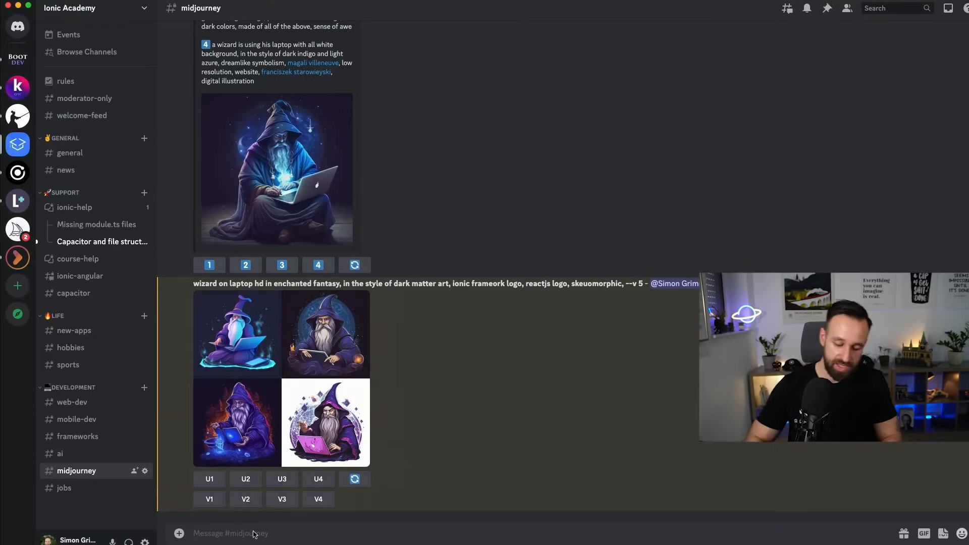
Start Midjourney's /describe command with the image upload field open.
type("/")
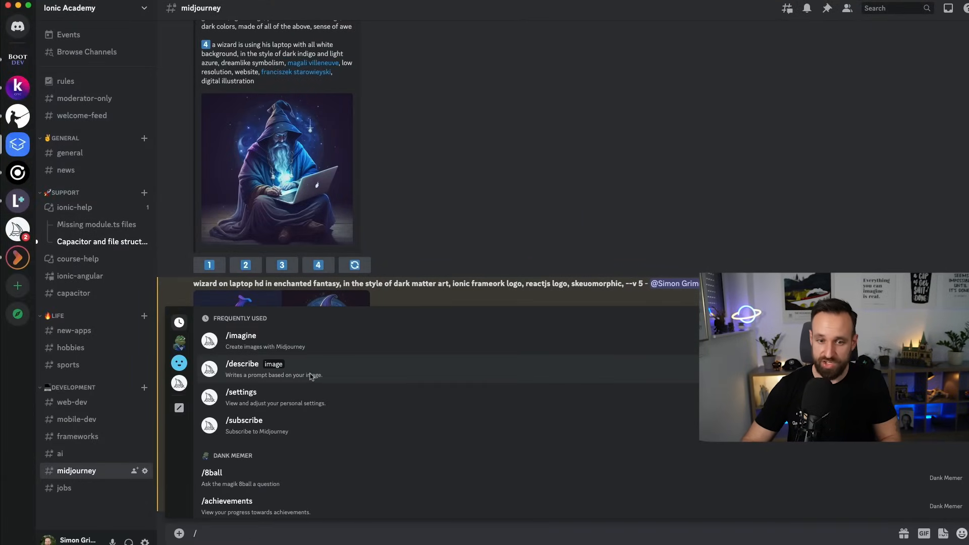
left_click(242, 364)
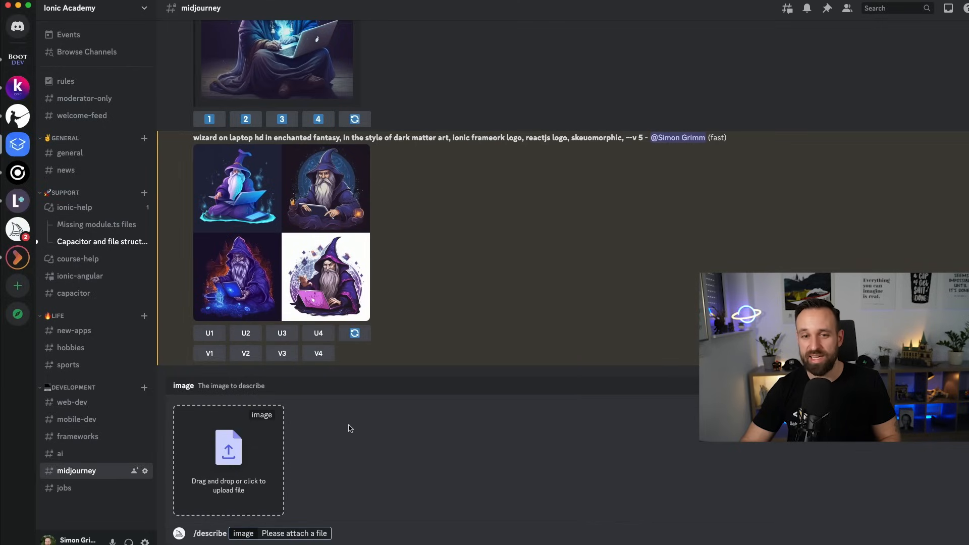
scroll("down", 3)
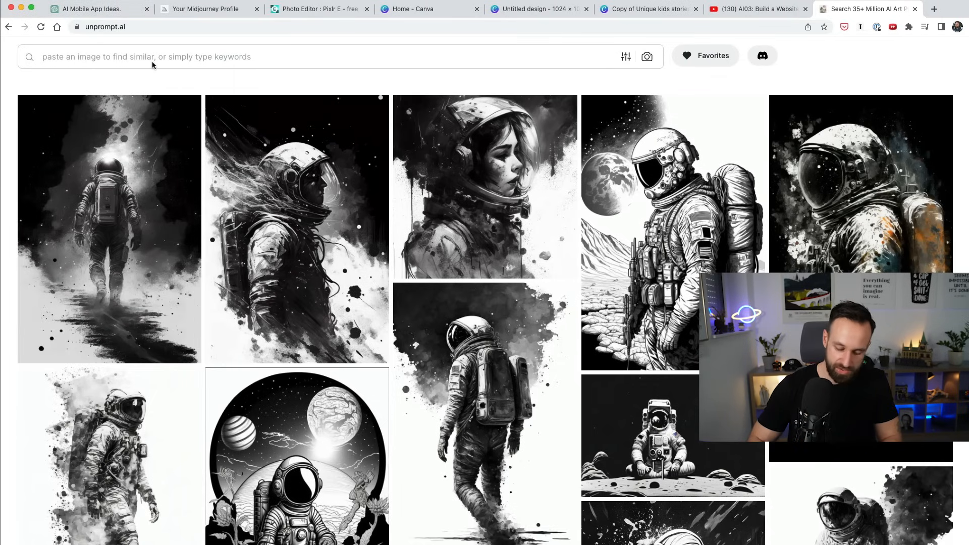
Search unprompt.ai for 'app ui' and browse the interface design results.
type("app ui")
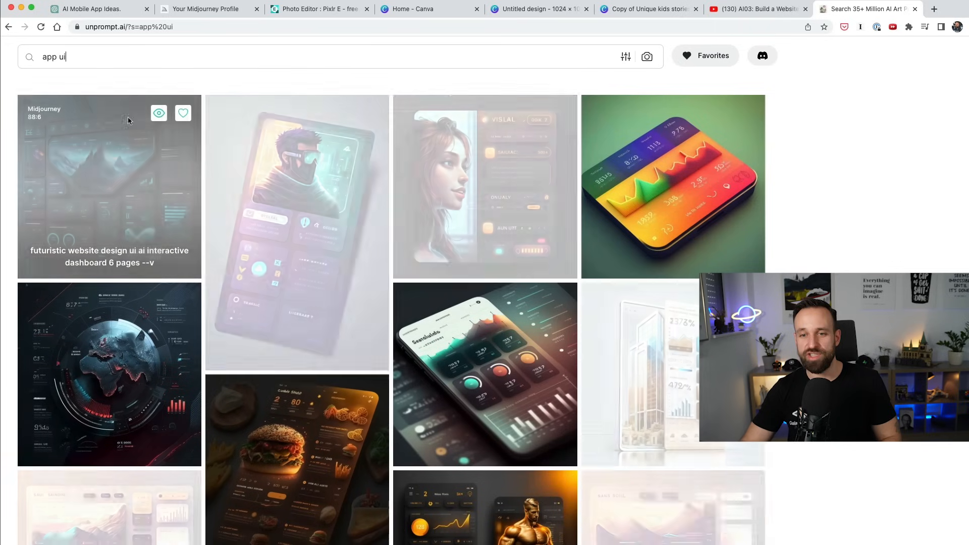
scroll("down", 3)
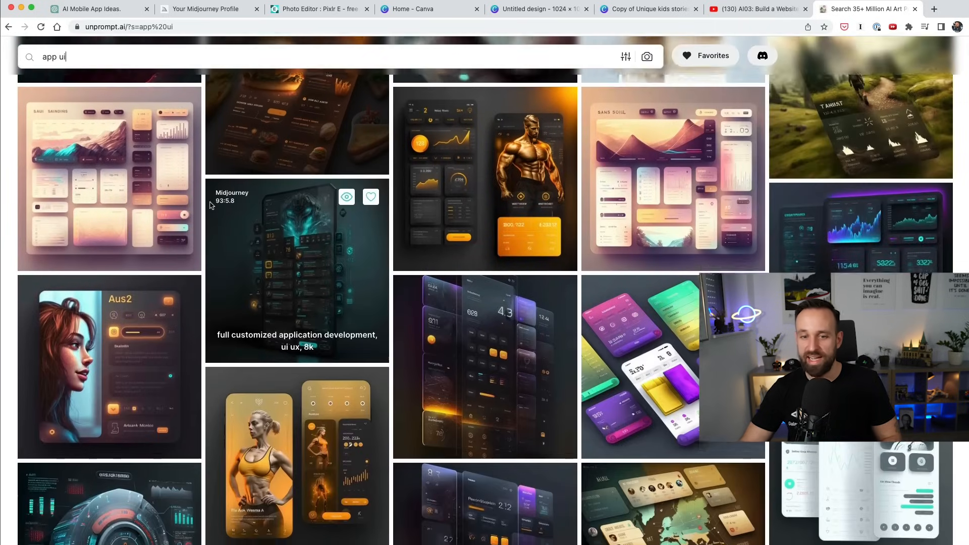
left_click(109, 365)
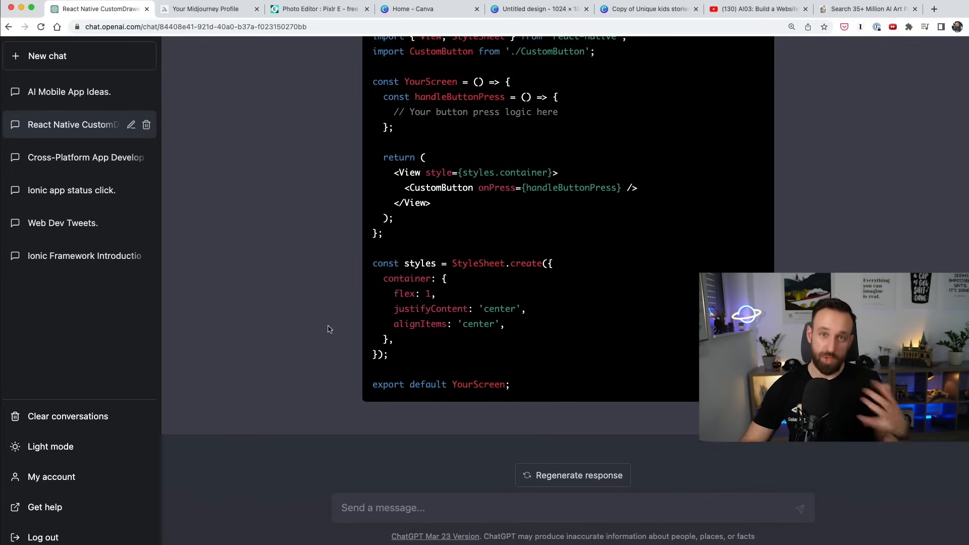
mouse_move(331, 328)
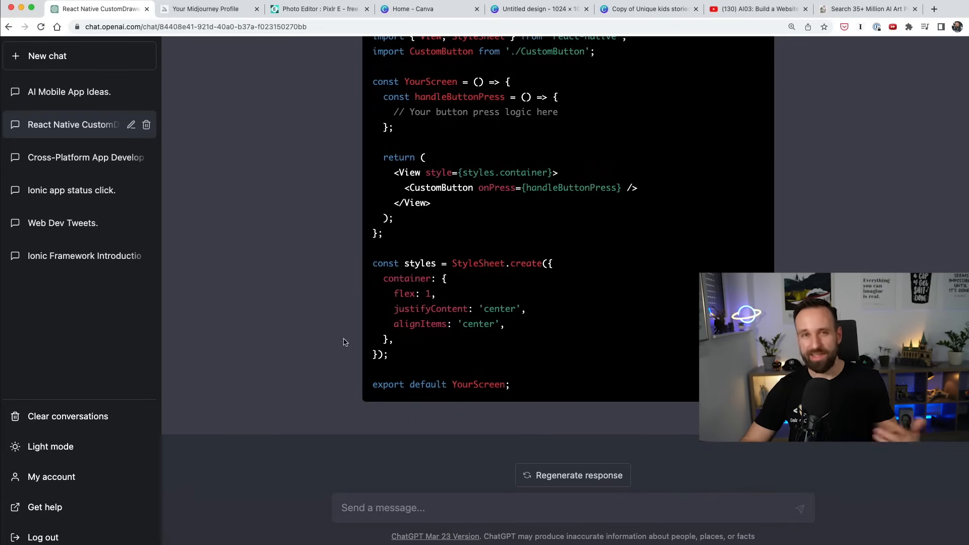
mouse_move(307, 331)
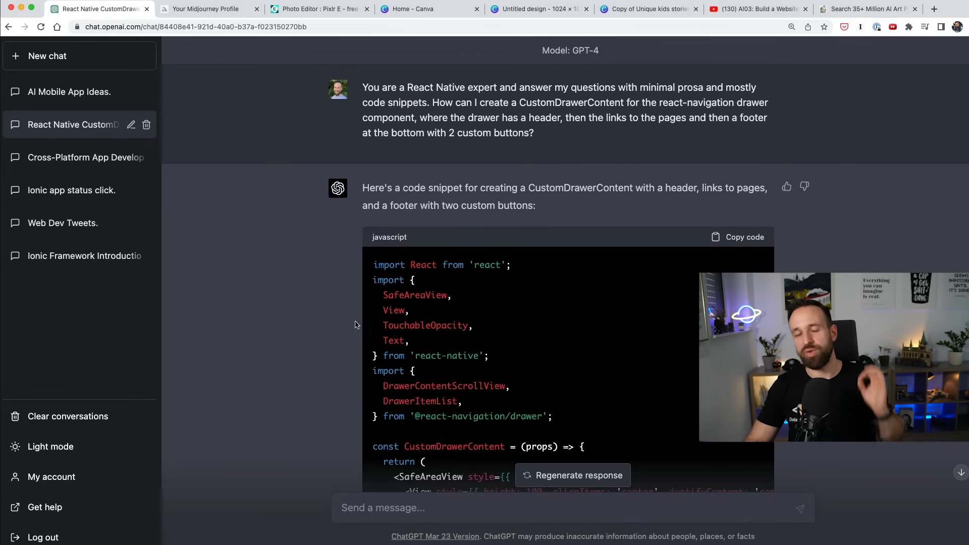
mouse_move(373, 319)
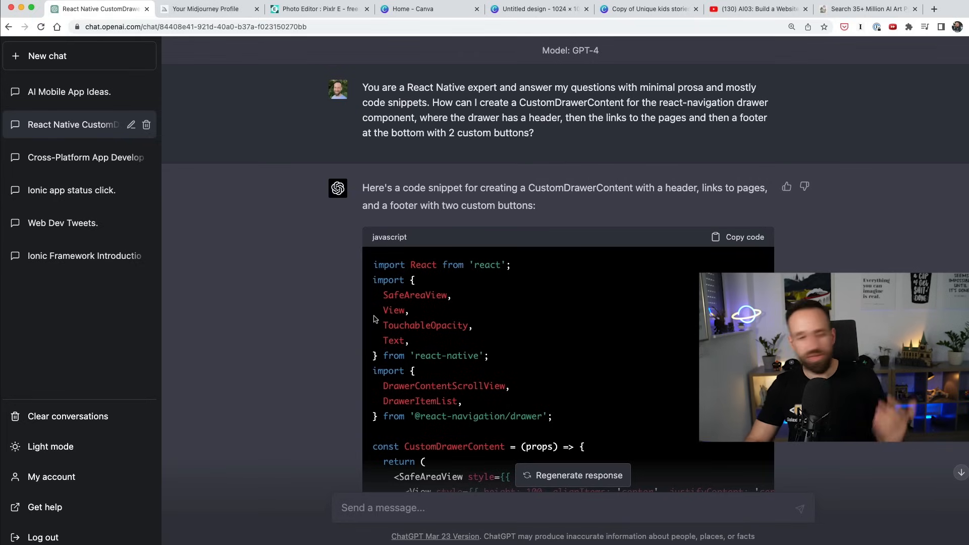
mouse_move(396, 326)
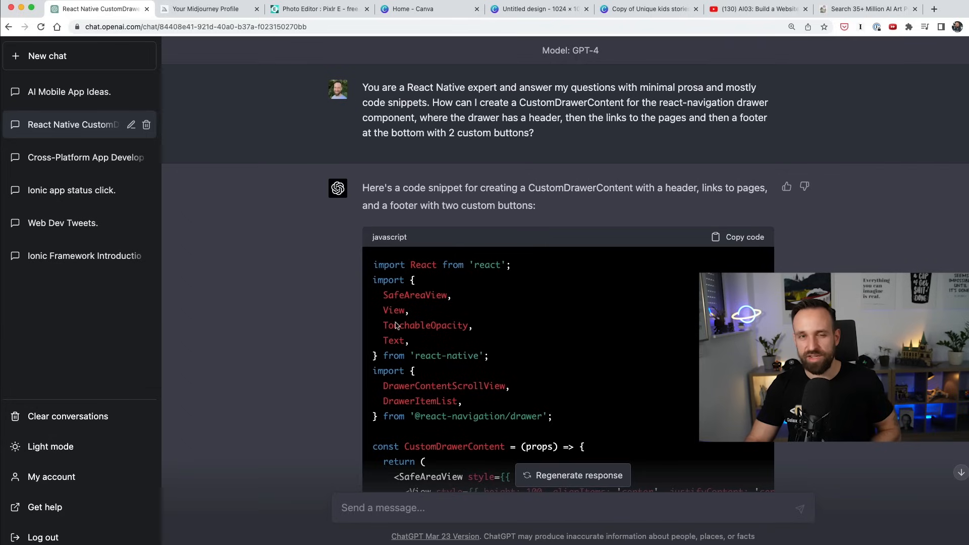
mouse_move(608, 153)
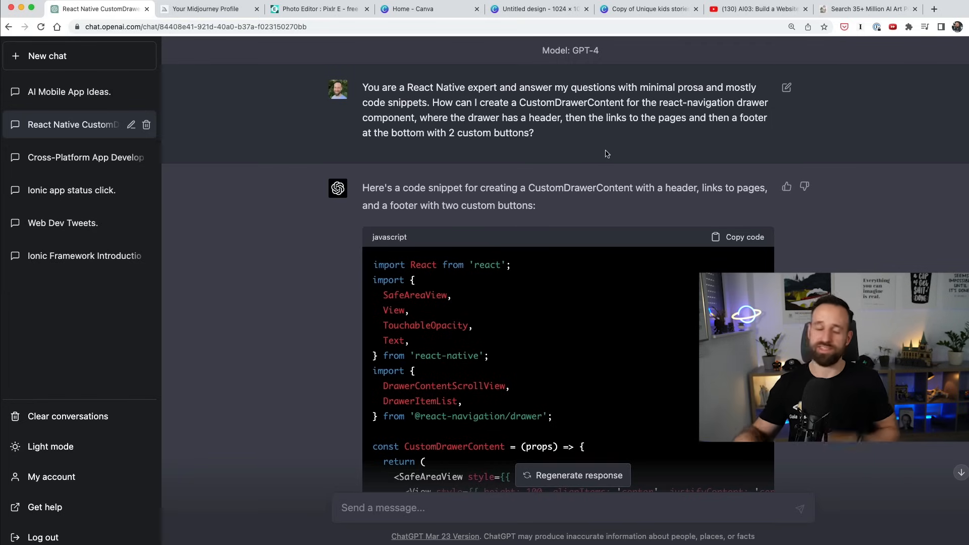
scroll("down", 3)
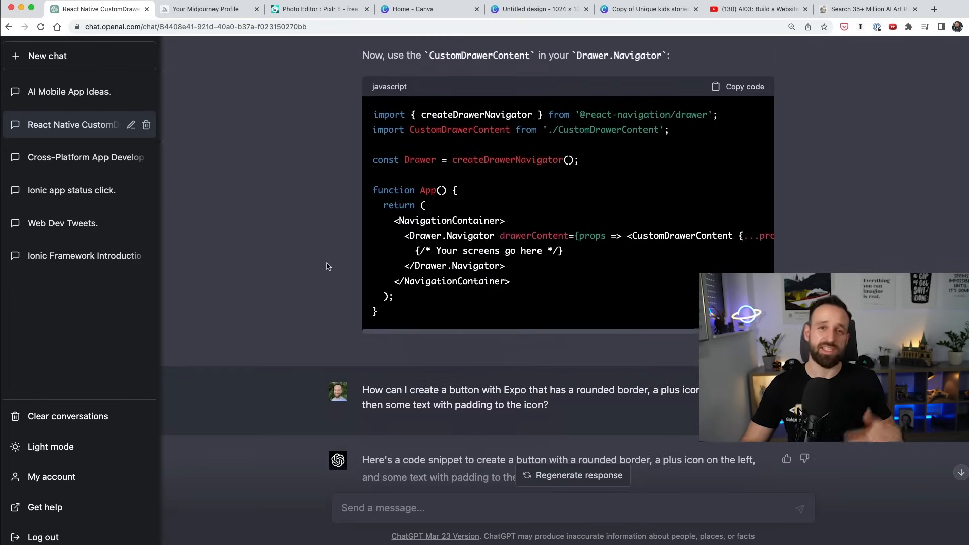
scroll("up", 3)
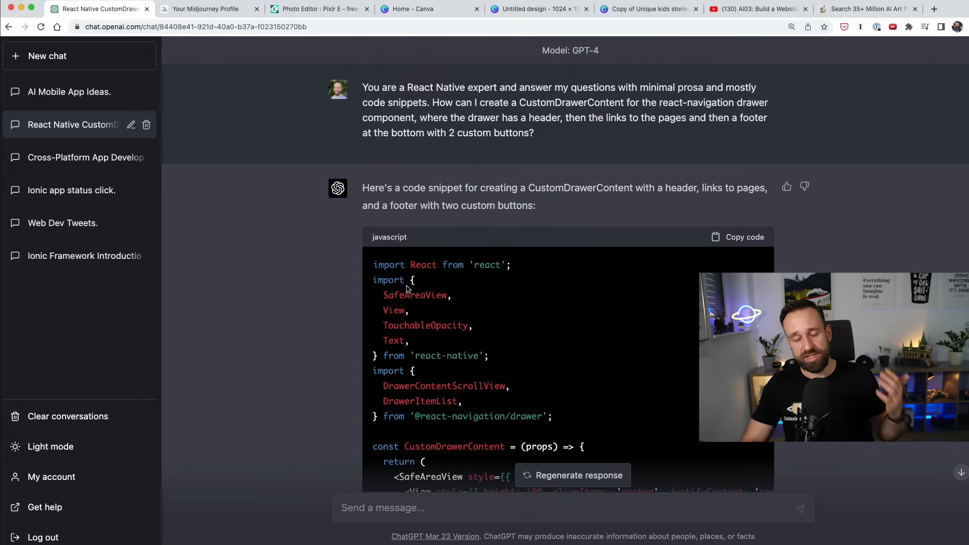
mouse_move(364, 250)
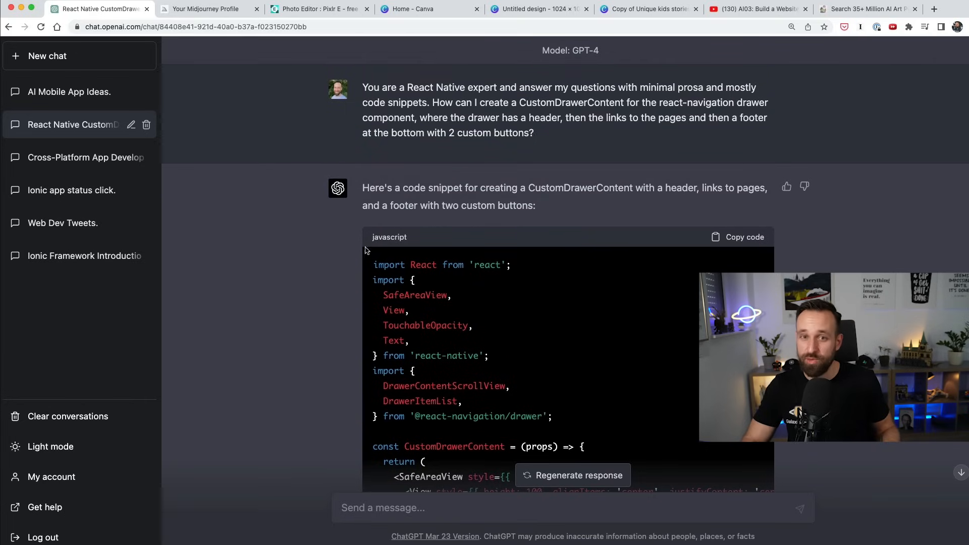
mouse_move(309, 261)
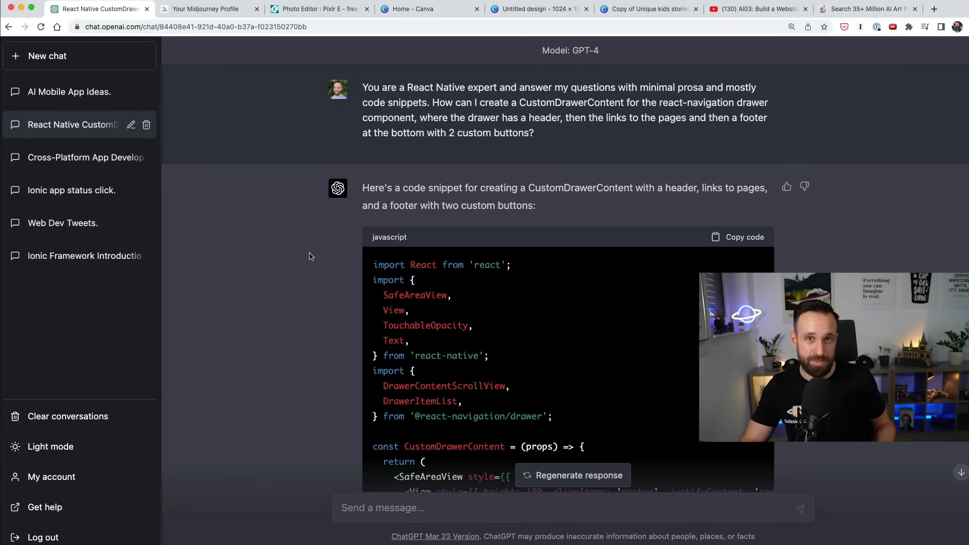
mouse_move(300, 269)
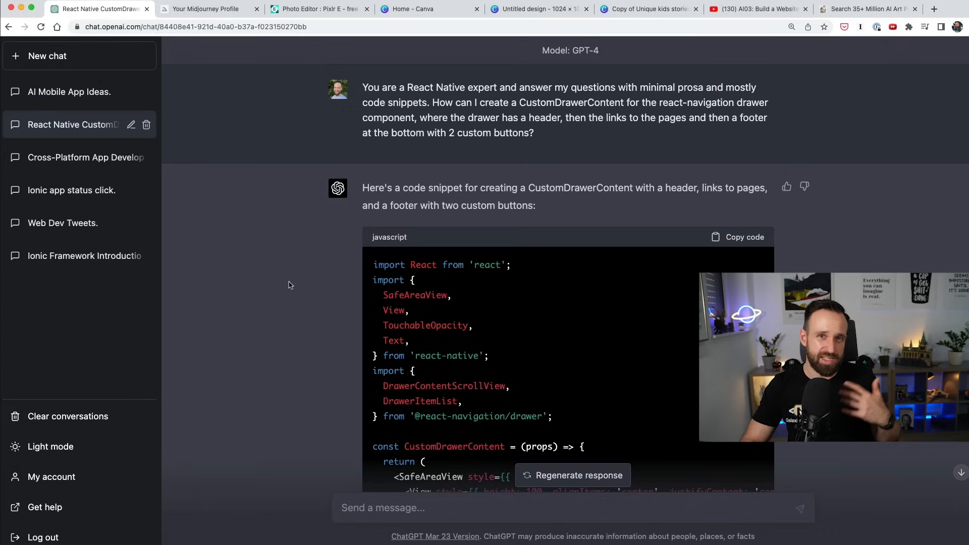
mouse_move(329, 272)
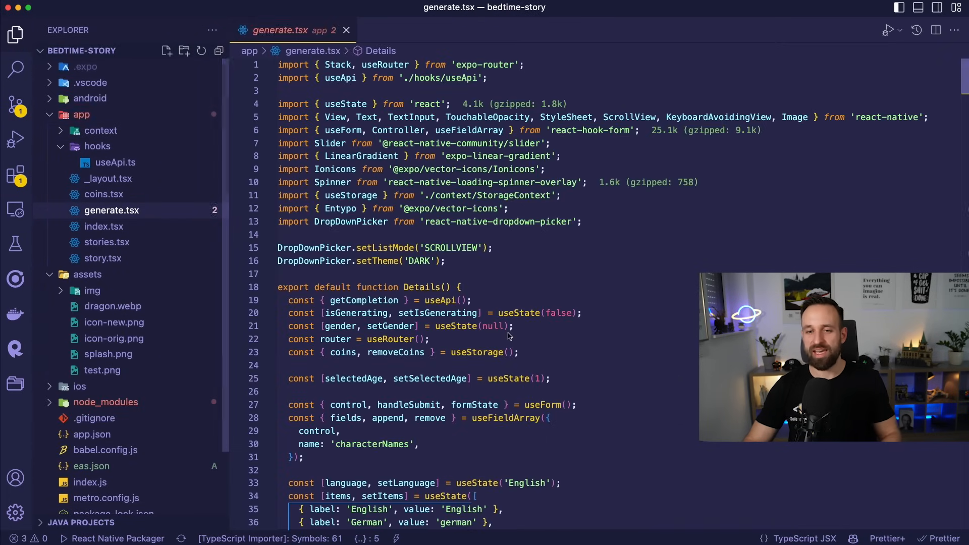
Add setIsGenerating(false); and an {!isGenerating && (...)} guard in generate.tsx.
scroll("down", 3)
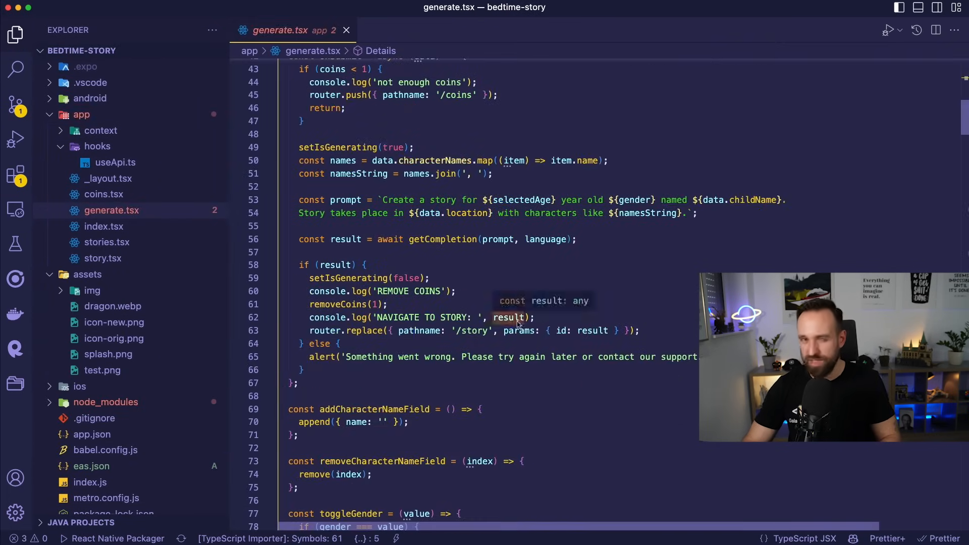
mouse_move(345, 370)
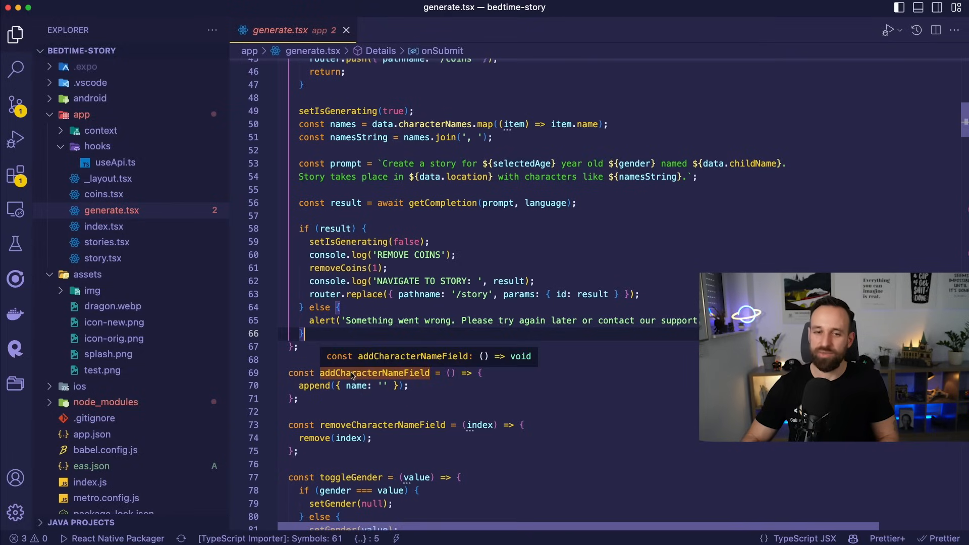
type("setIsGenerating(false);")
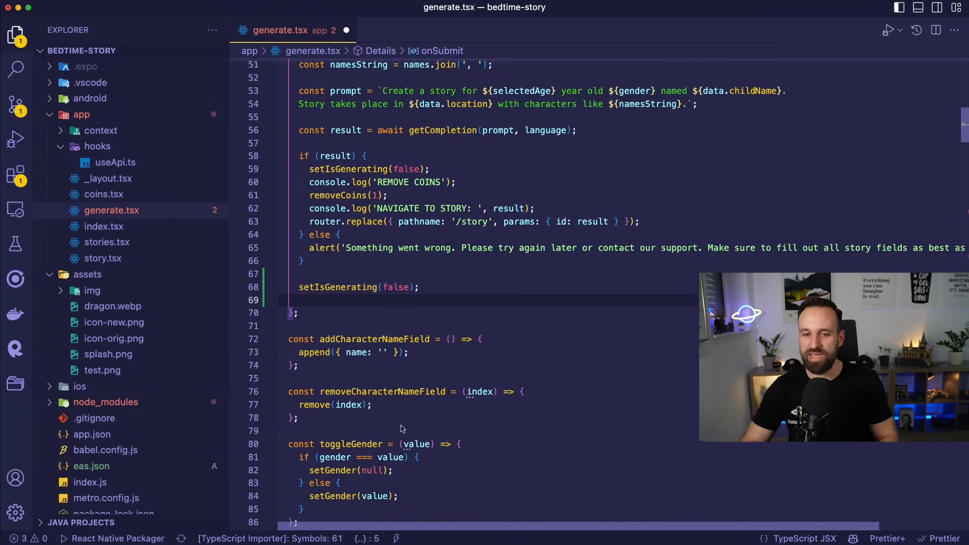
scroll("down", 3)
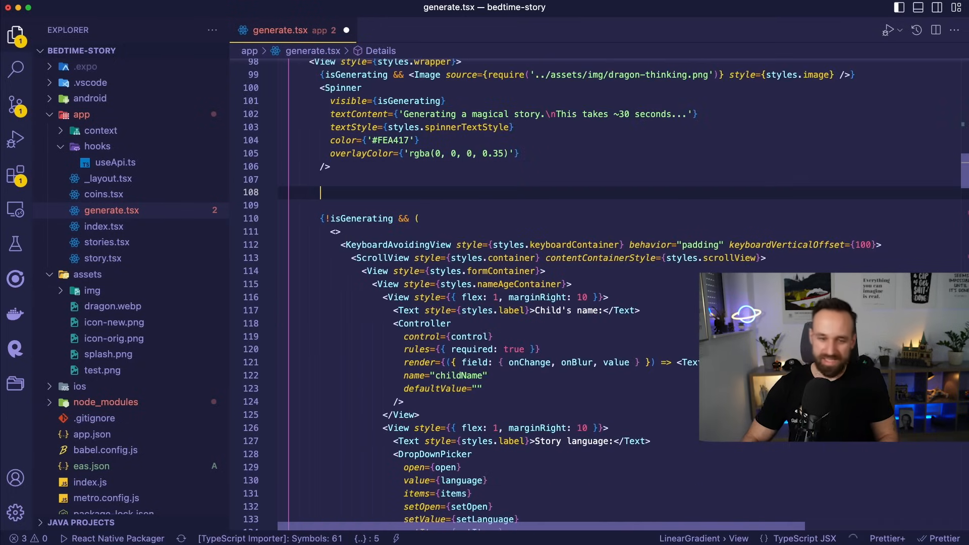
type("{!isGenerating && ()")
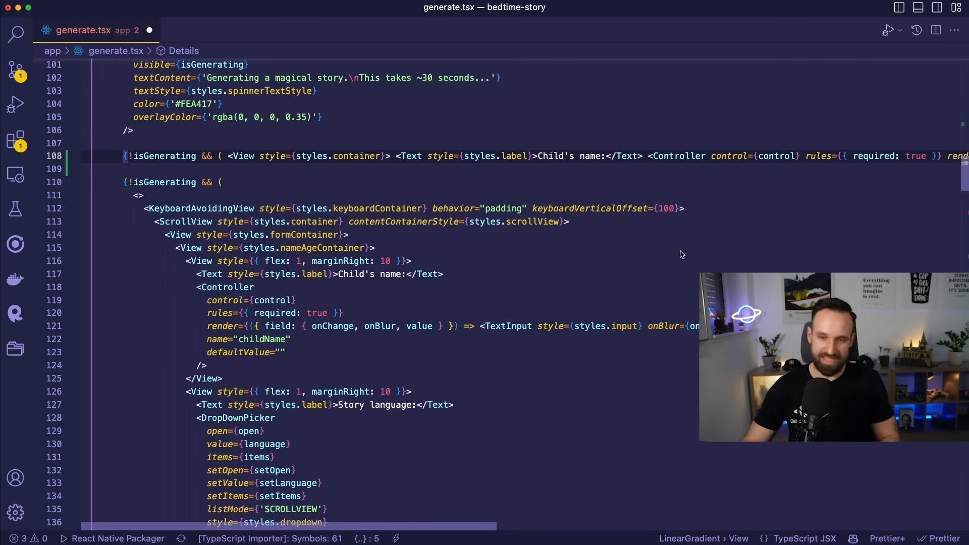
left_click(480, 155)
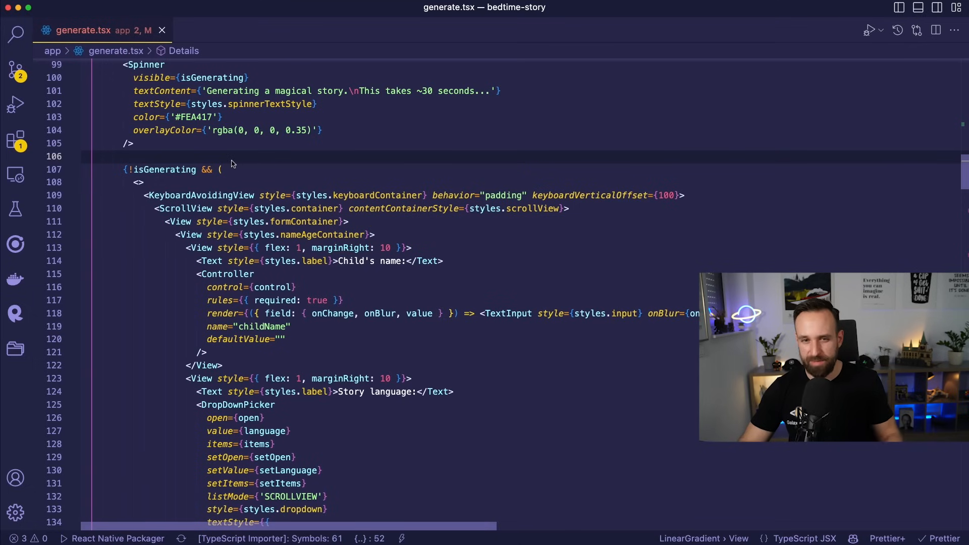
Reveal the project file tree and open coins.tsx with the CoinModal.
left_click(15, 34)
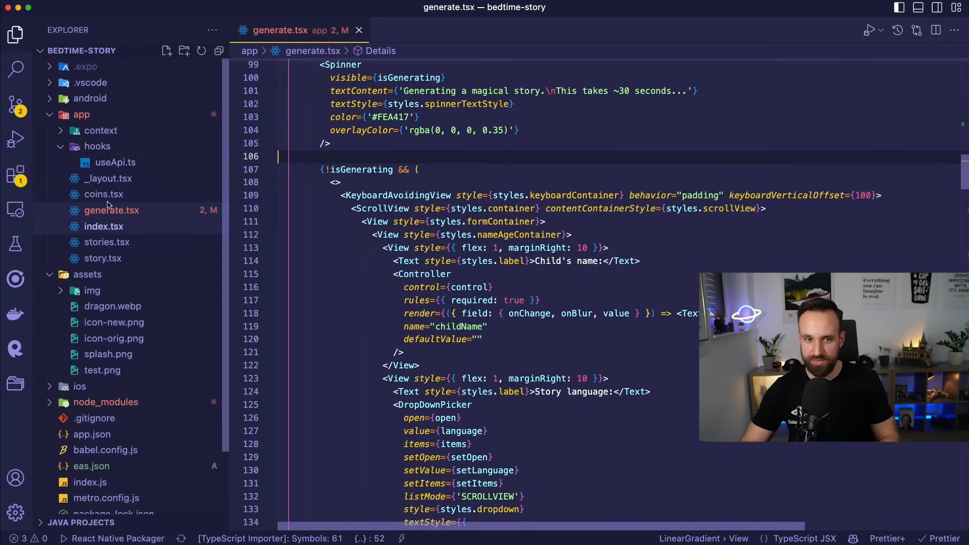
left_click(104, 194)
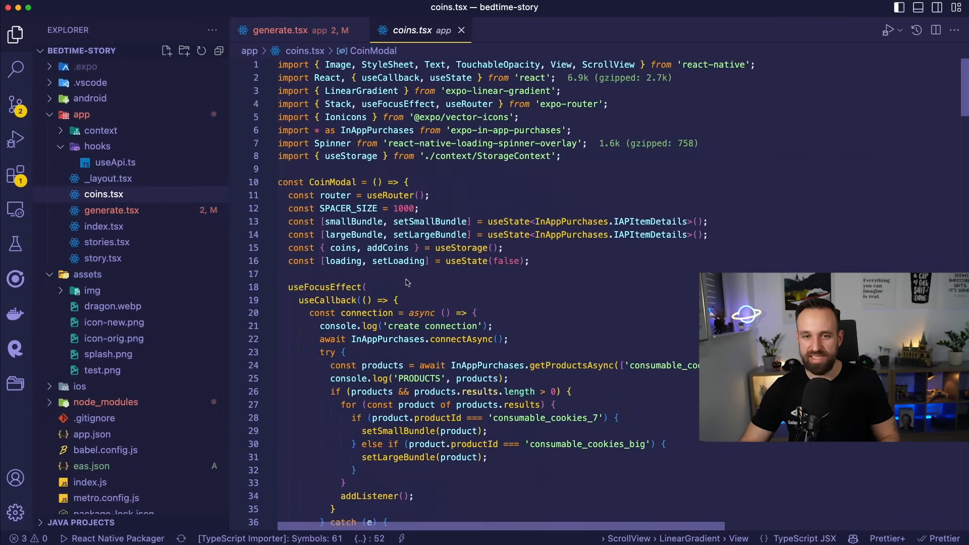
mouse_move(411, 143)
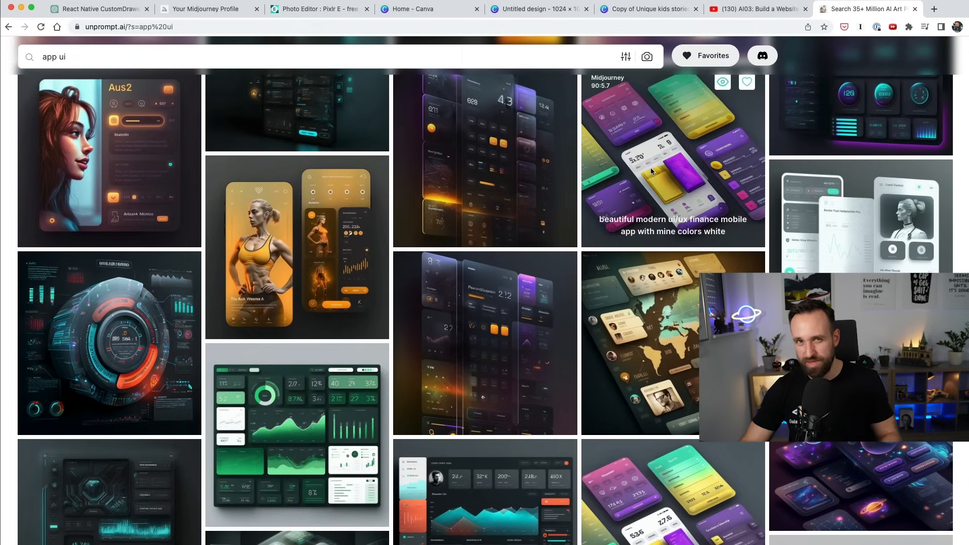
mouse_move(604, 150)
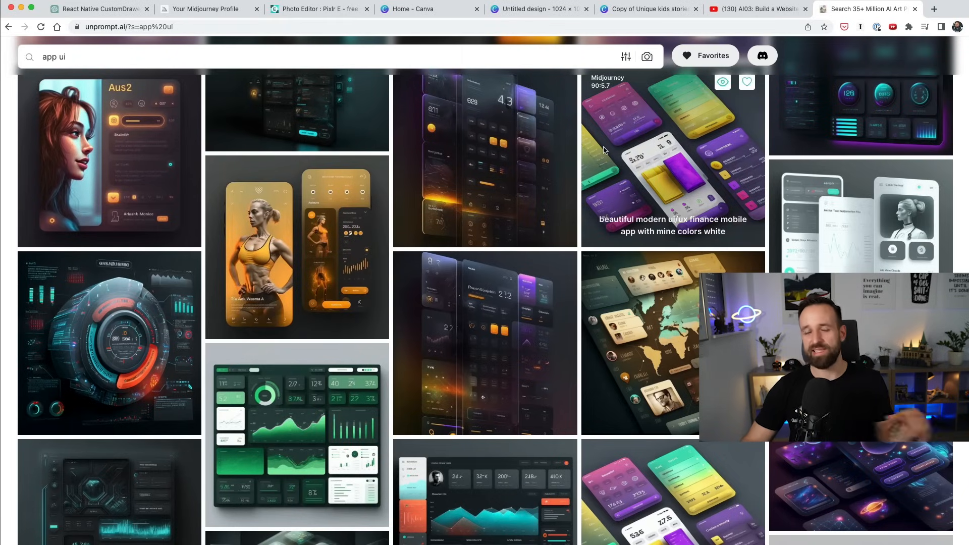
mouse_move(607, 149)
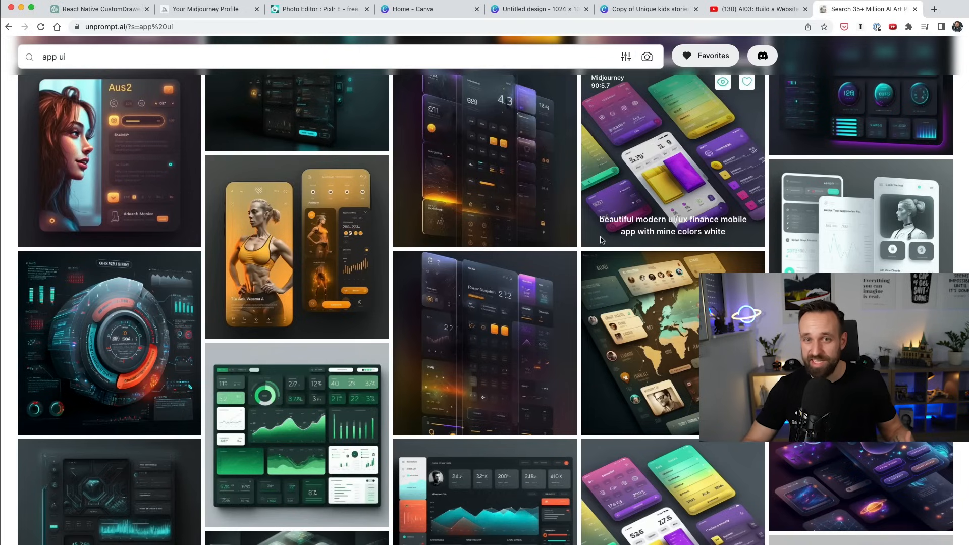
mouse_move(609, 224)
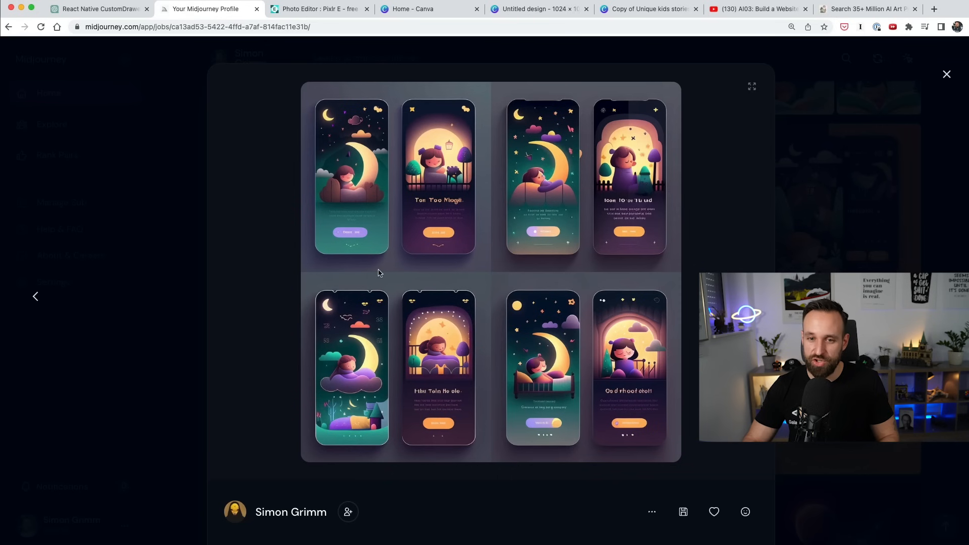
Leave the enlarged design grid and bring up the dragon-with-cookies image from the gallery.
left_click(946, 74)
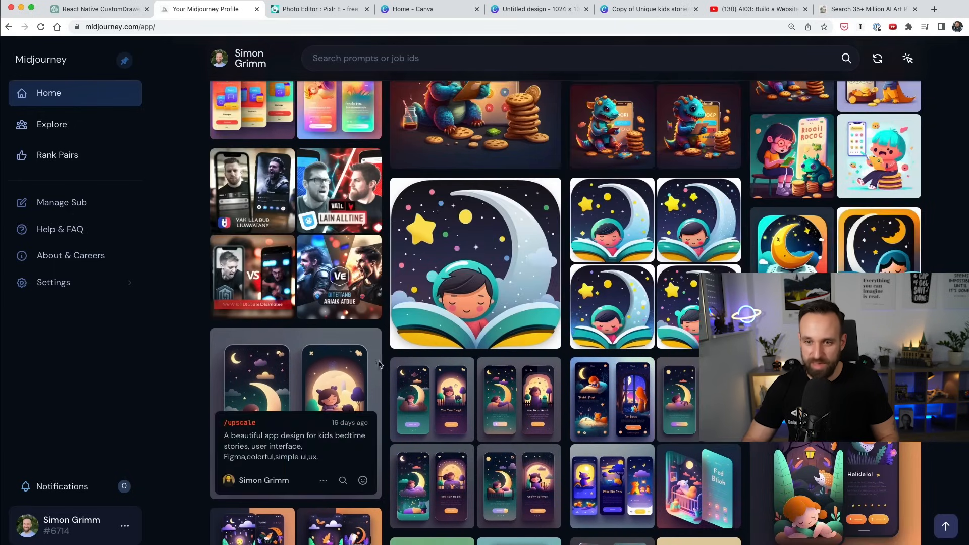
scroll("down", 3)
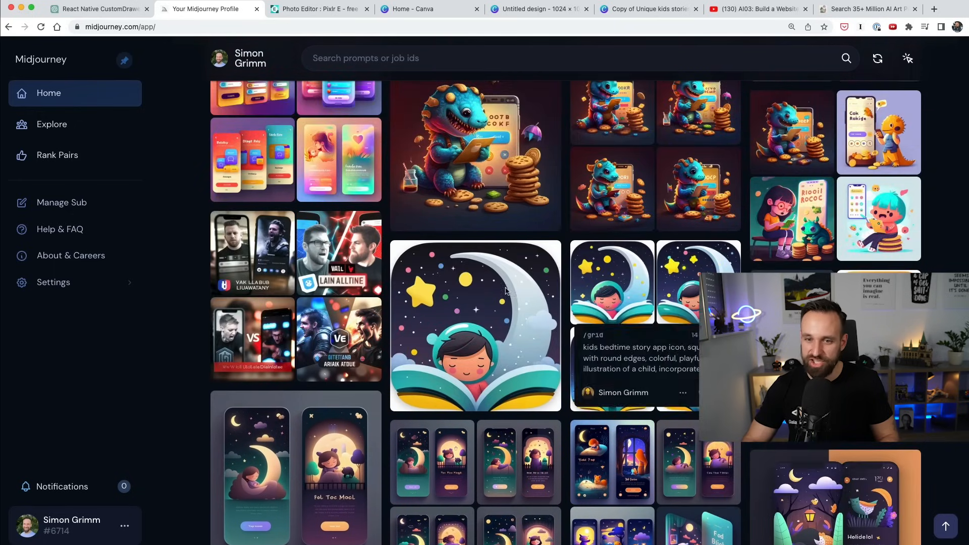
scroll("down", 3)
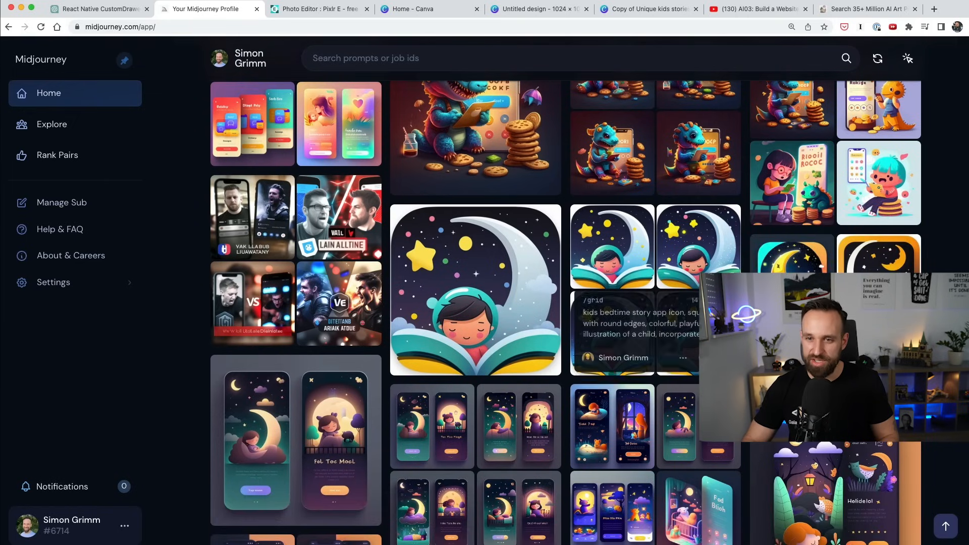
left_click(474, 136)
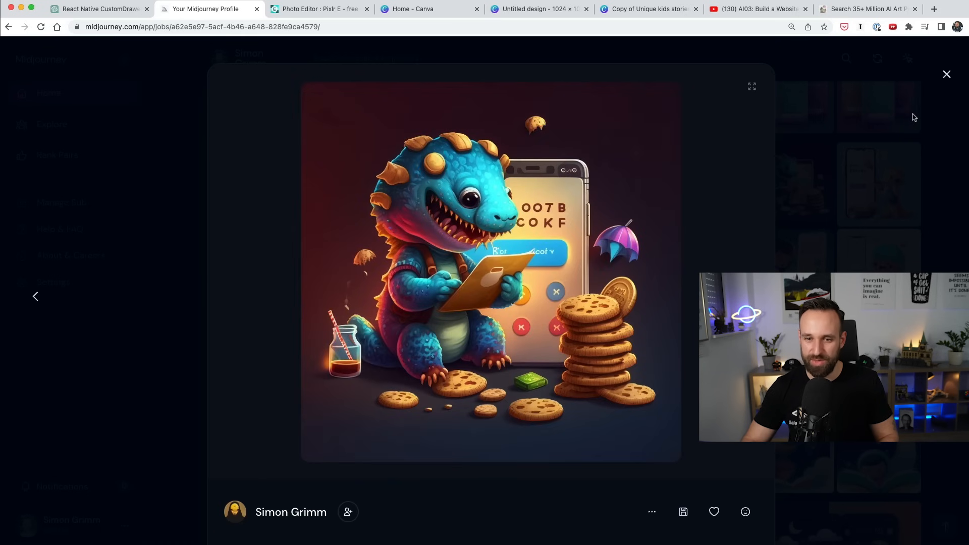
Show the sleeping-child-on-a-book app icon, then move to the Canva design holding it.
left_click(946, 73)
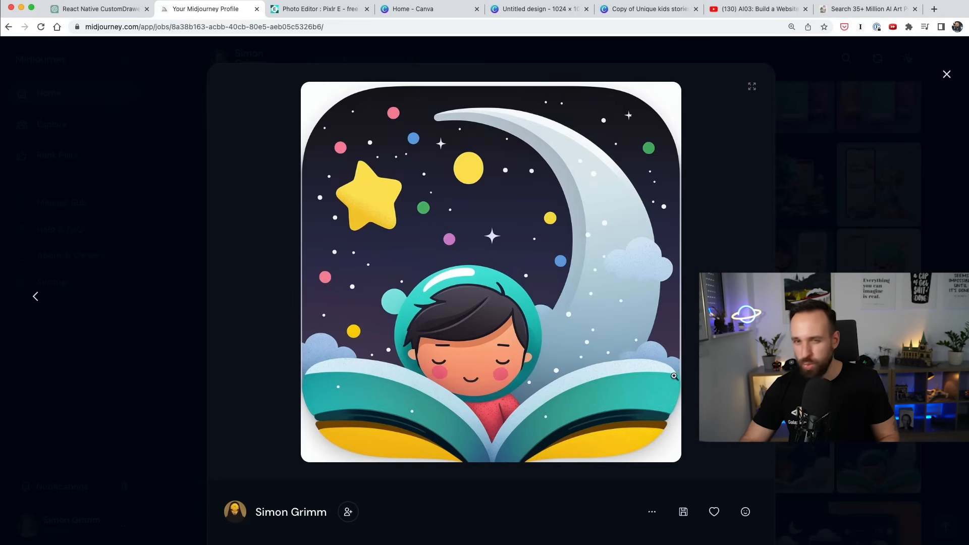
left_click(318, 9)
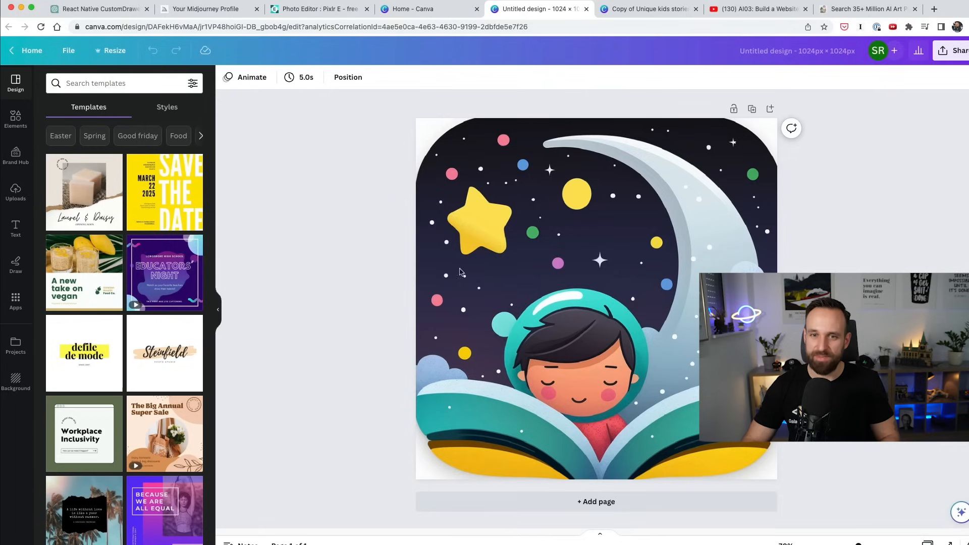
Select the app icon, then switch to the 'Copy of Unique kids stories' promo design with the phone mockup.
left_click(426, 462)
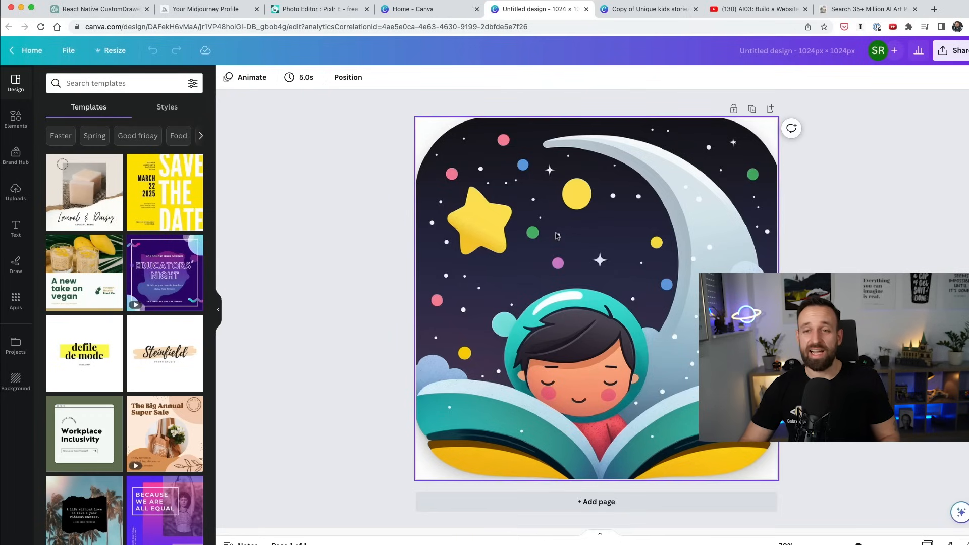
left_click(646, 9)
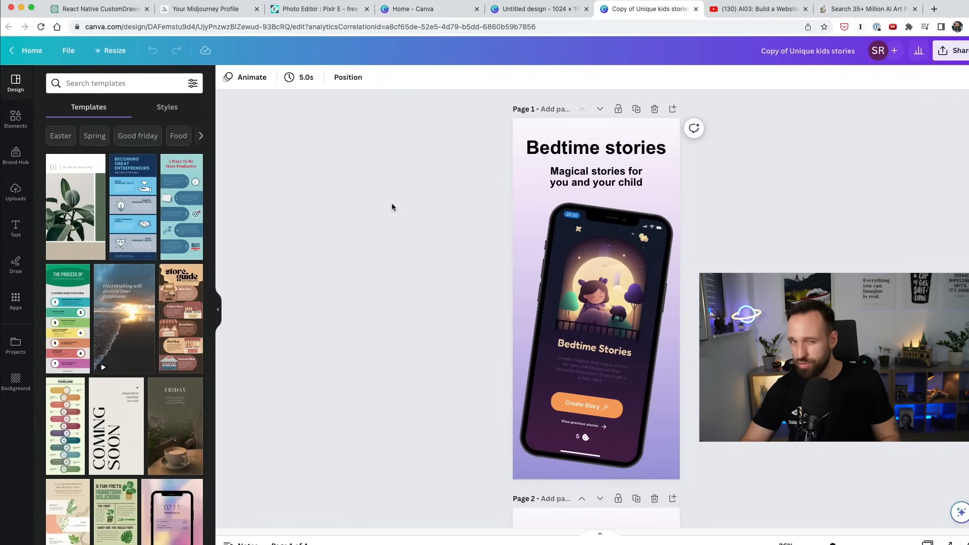
mouse_move(413, 289)
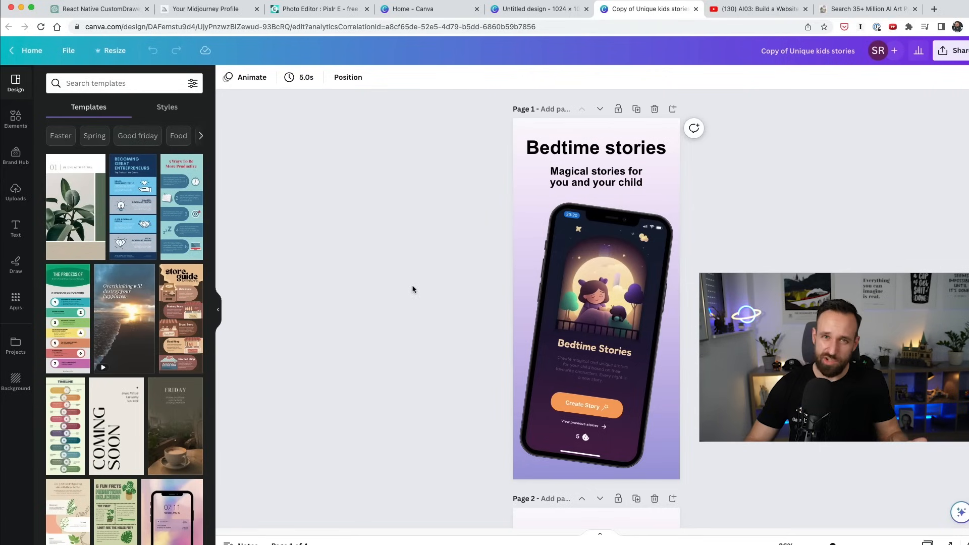
scroll("down", 3)
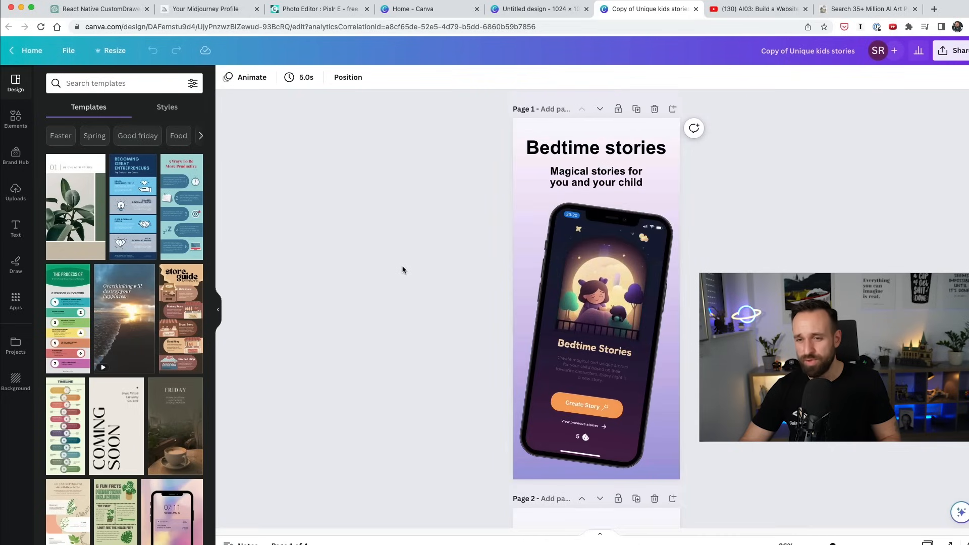
mouse_move(385, 305)
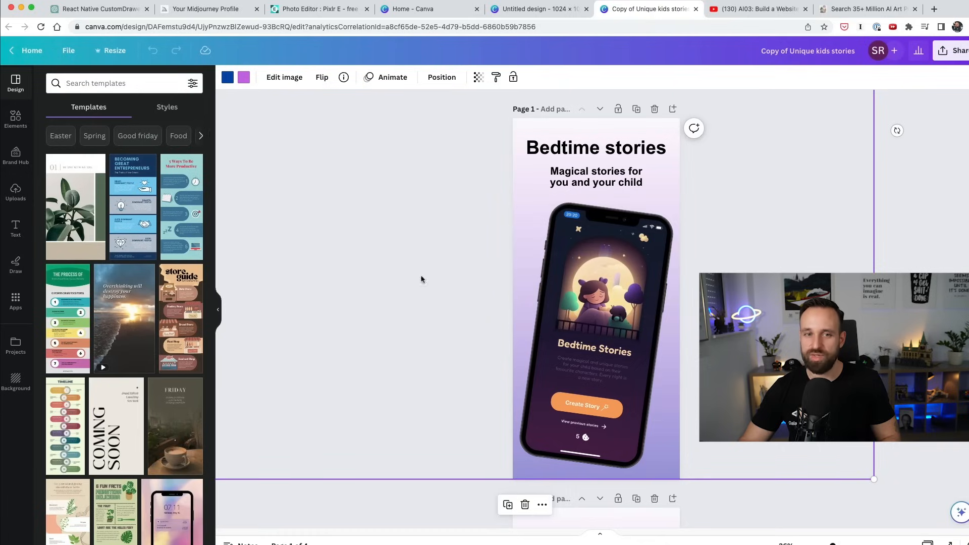
Show the promo design's Resize options and head to the ChatGPT tab.
left_click(114, 51)
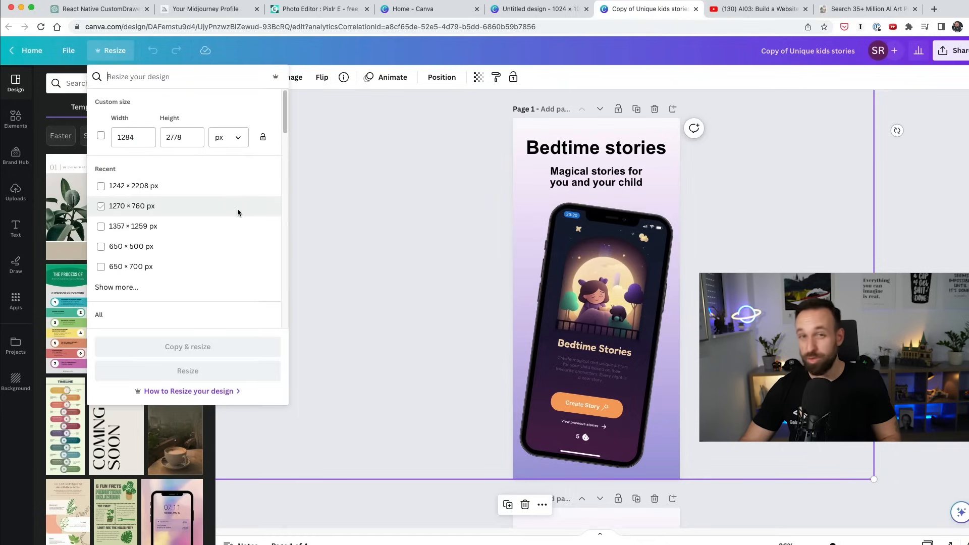
left_click(99, 9)
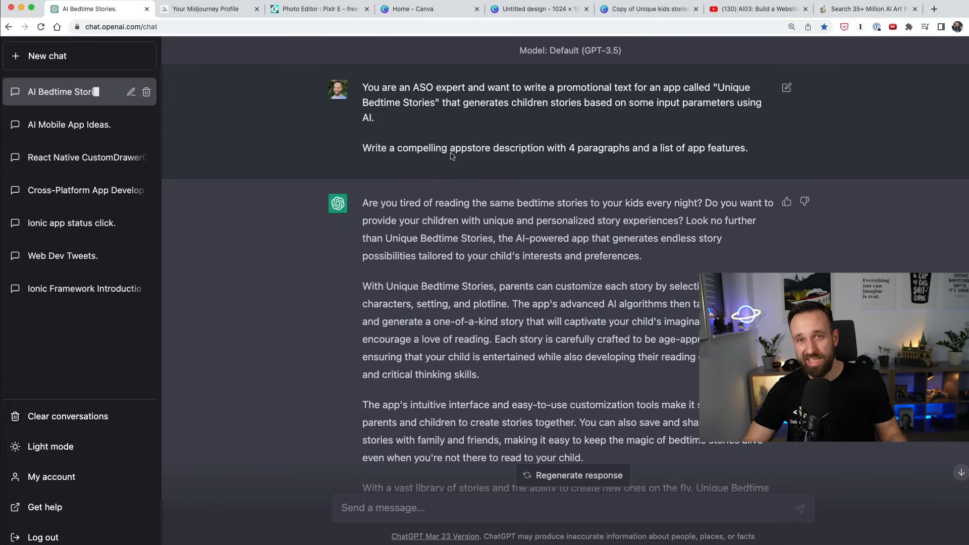
Scroll the AI Bedtime Stories chat to the Features list and highlight part of the App Store description.
scroll("down", 3)
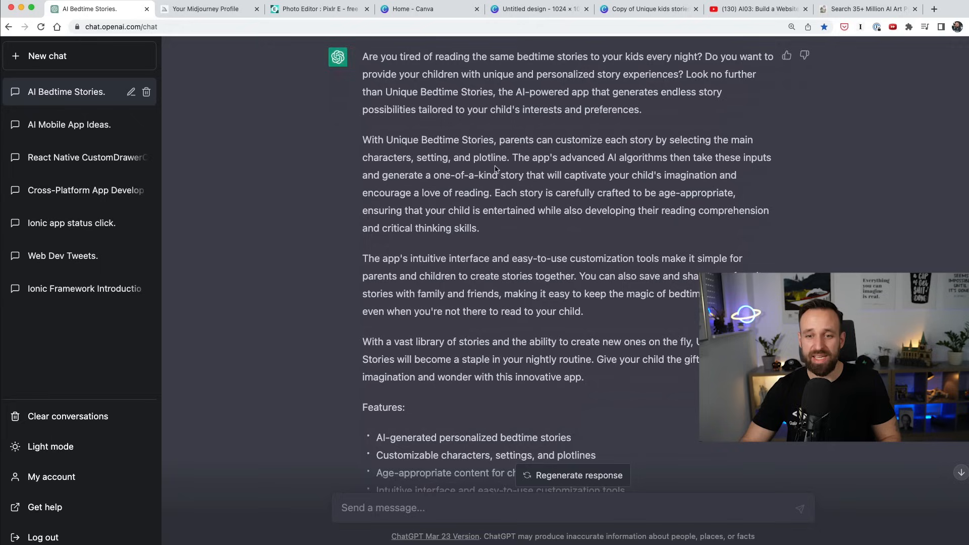
scroll("down", 3)
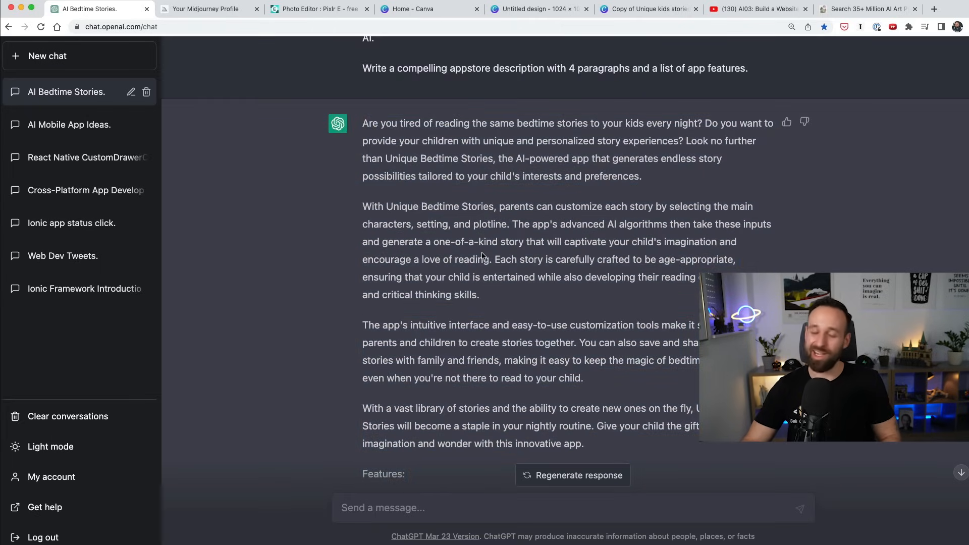
scroll("down", 3)
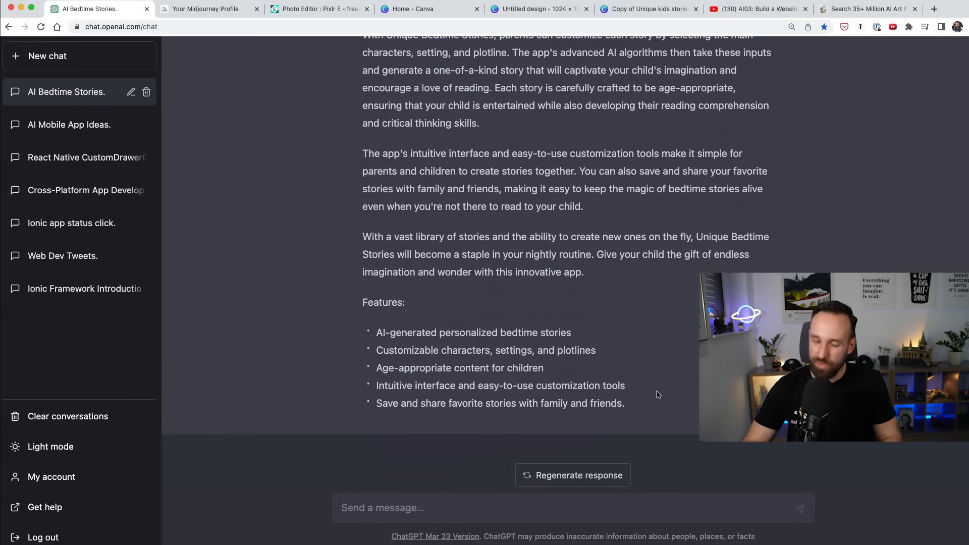
left_click_drag(362, 302, 624, 403)
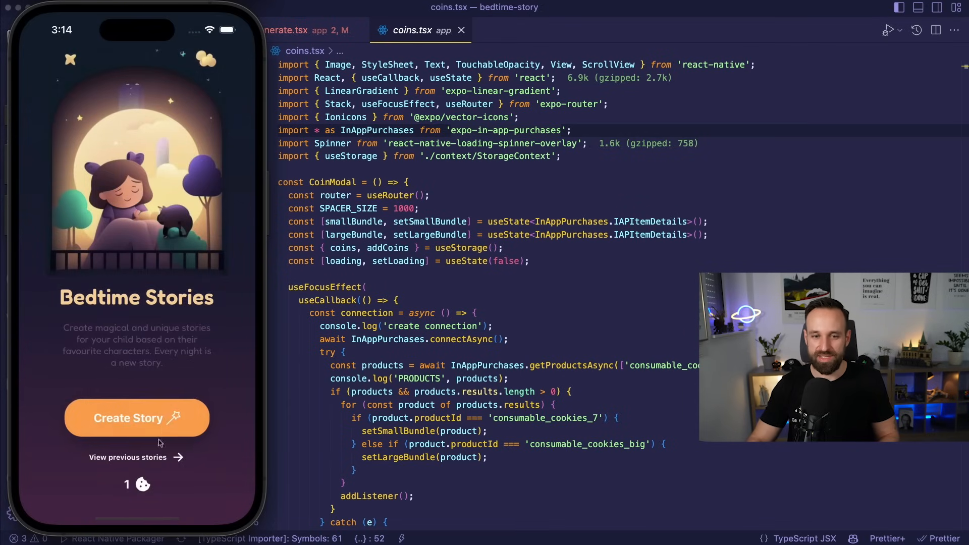
Review a previous story, say Good night, and start Create Story for a new one.
left_click(127, 457)
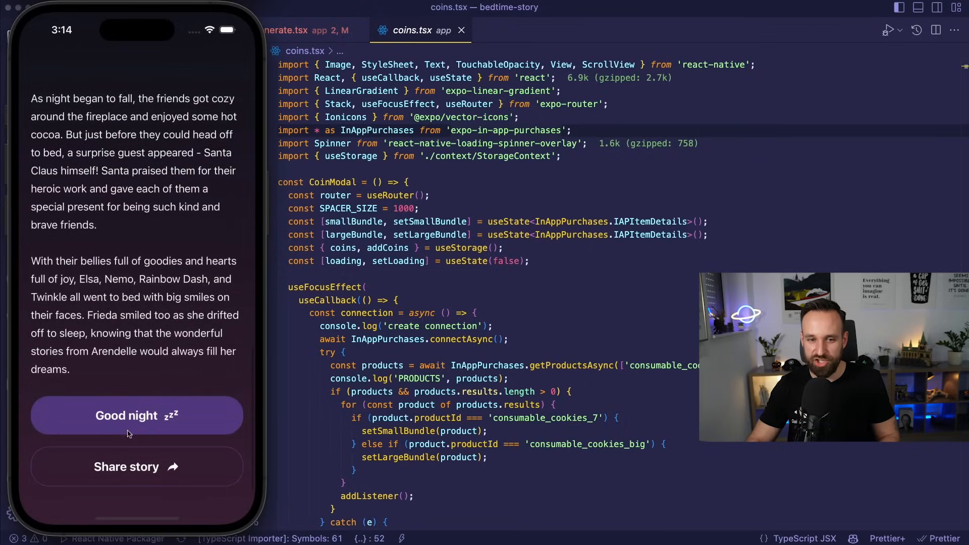
left_click(136, 415)
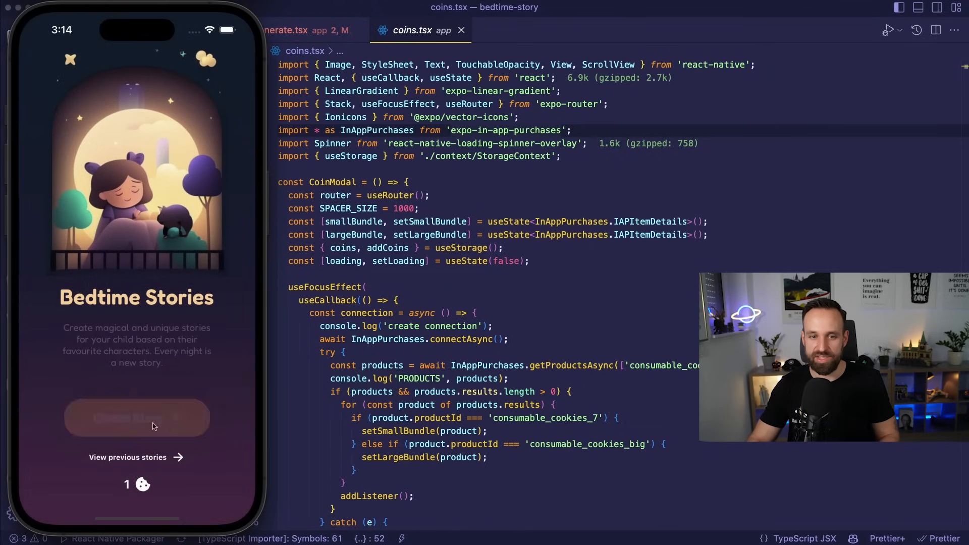
left_click(136, 418)
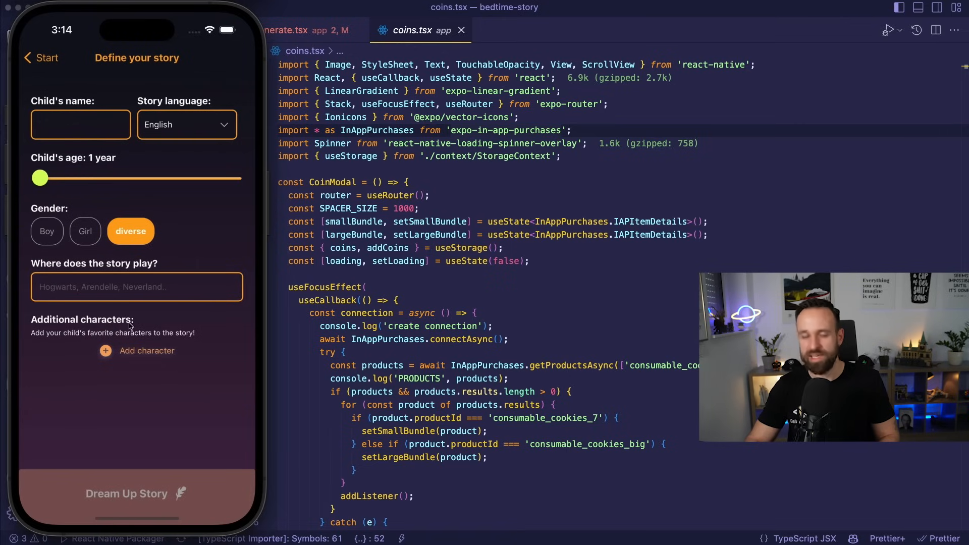
Set the child's age slider to 6 years on the Define your story form.
left_click_drag(39, 178, 84, 178)
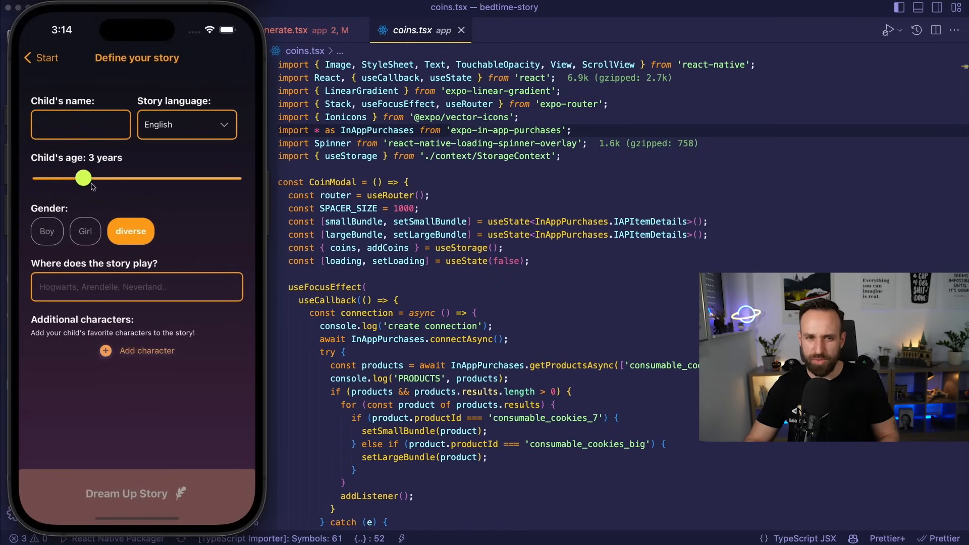
left_click_drag(83, 178, 148, 178)
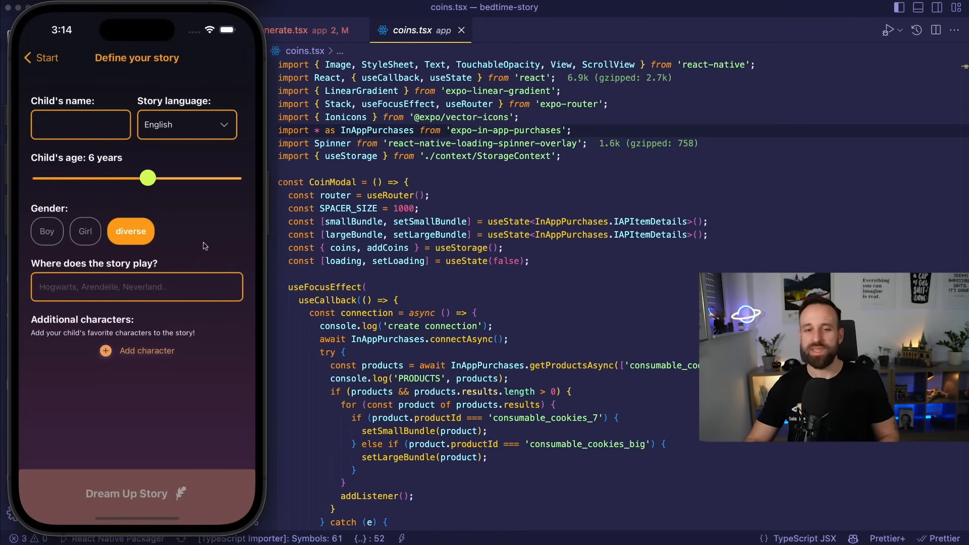